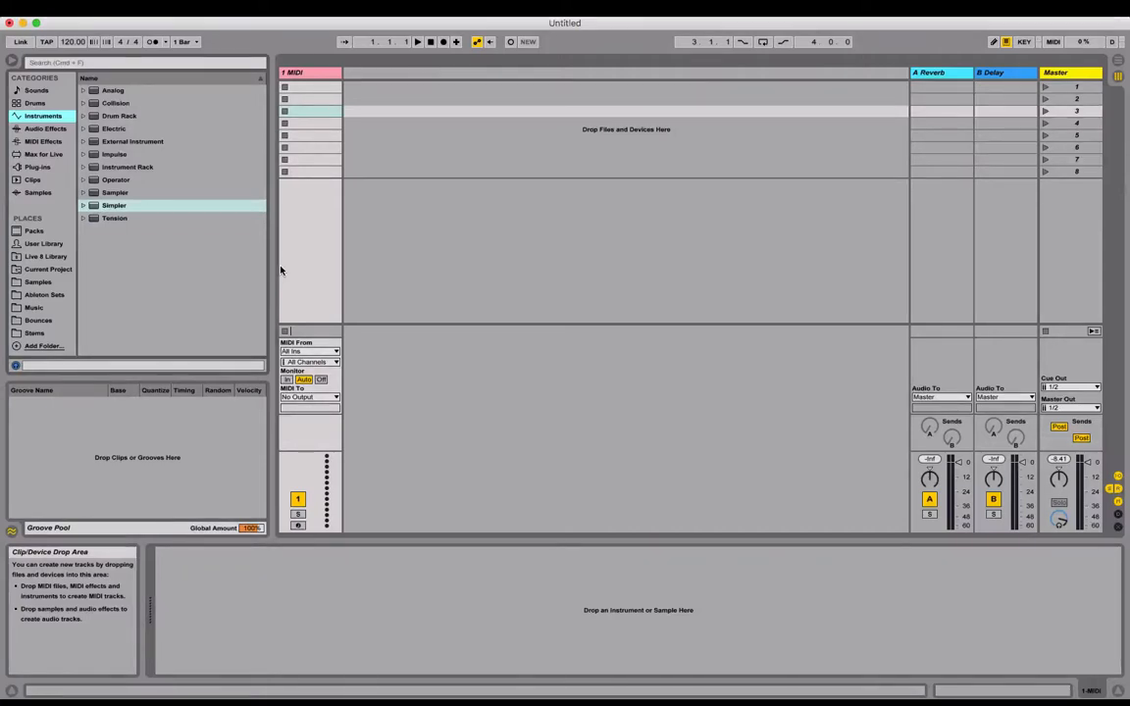
mouse_move(319, 253)
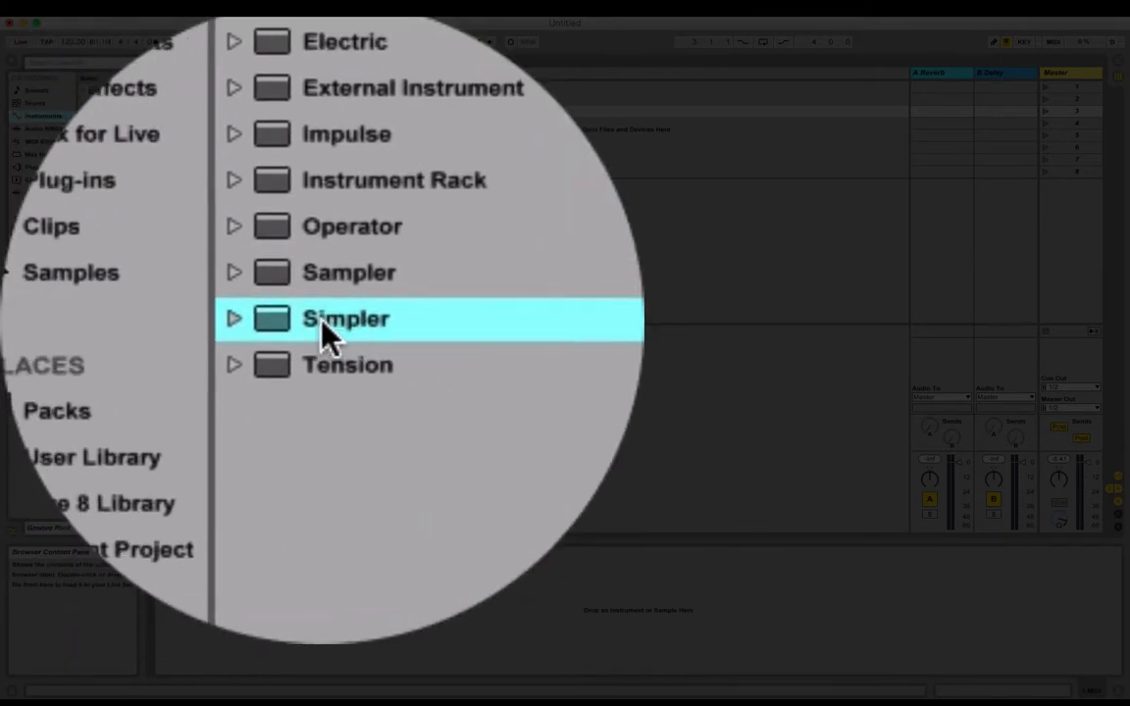
Drag Simpler from the browser onto the MIDI track and open its device.
drag(345, 318, 299, 402)
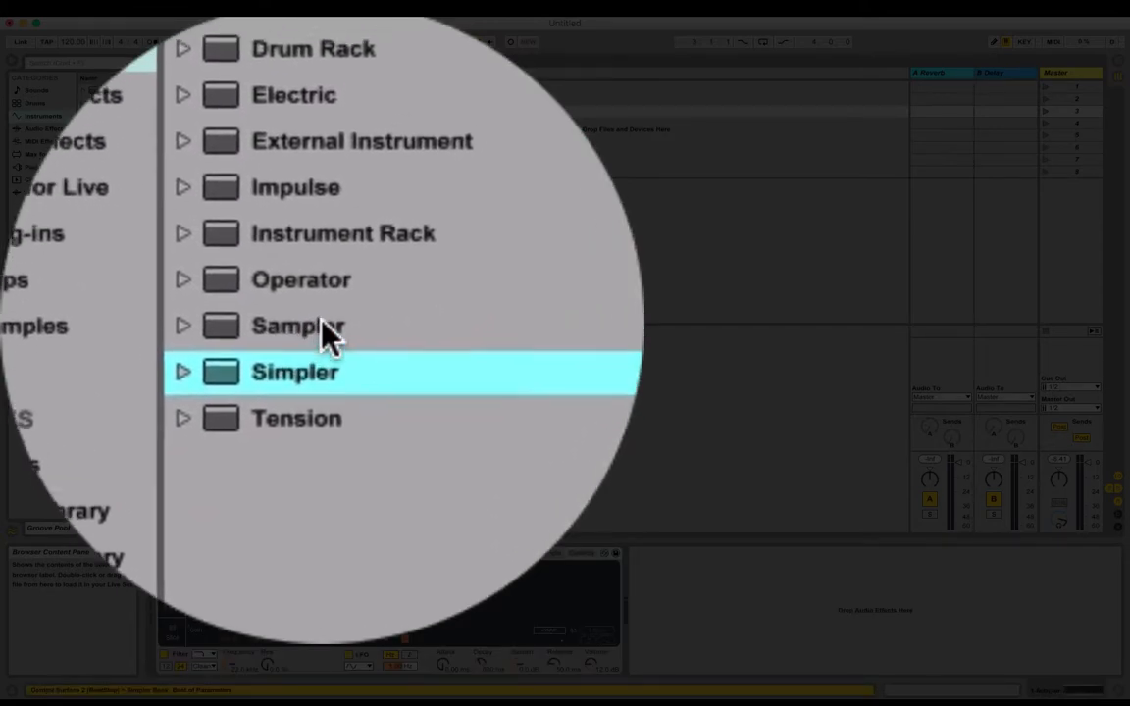
double_click(294, 370)
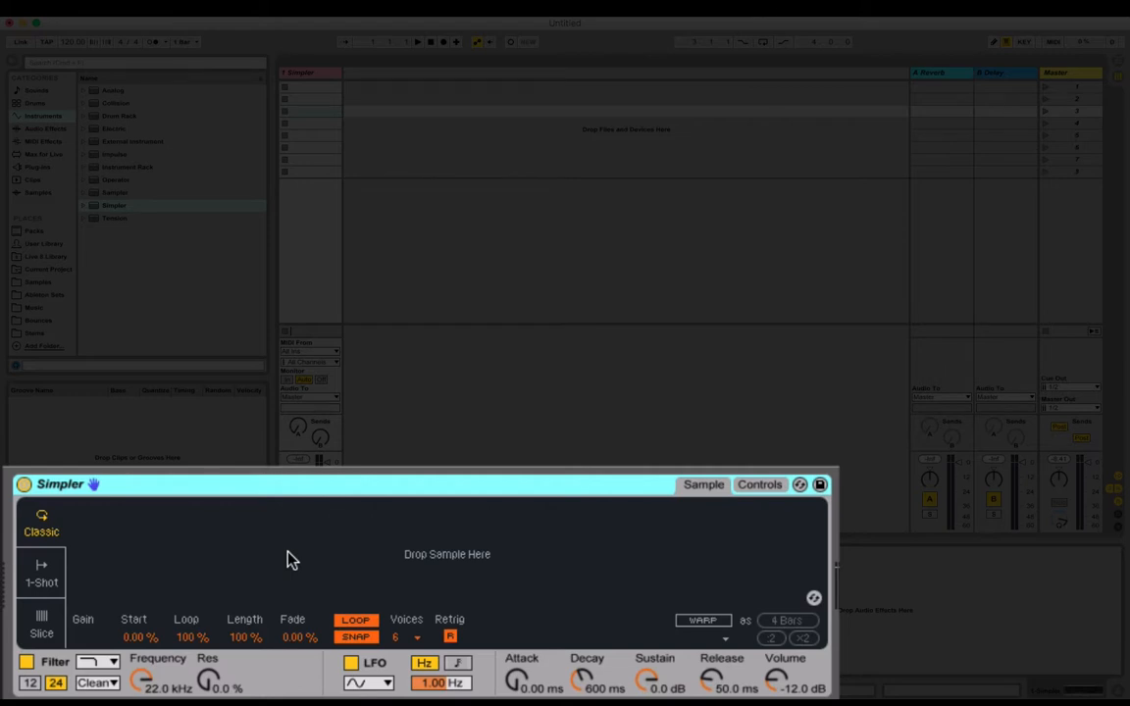
mouse_move(405, 572)
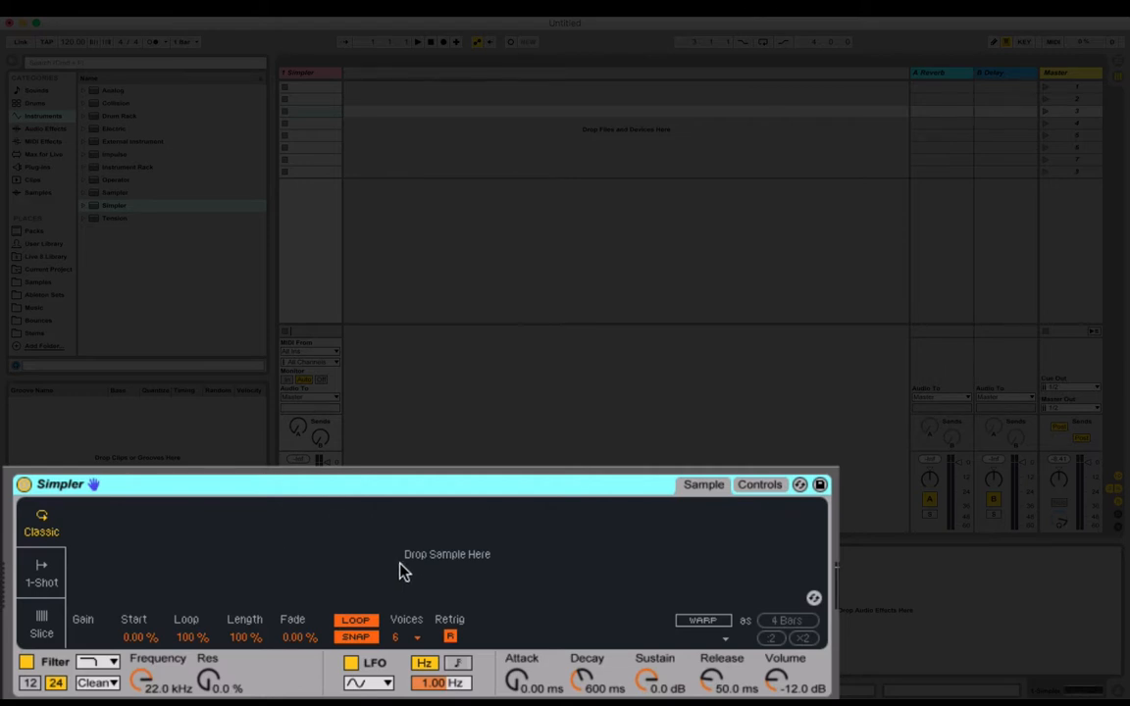
mouse_move(488, 569)
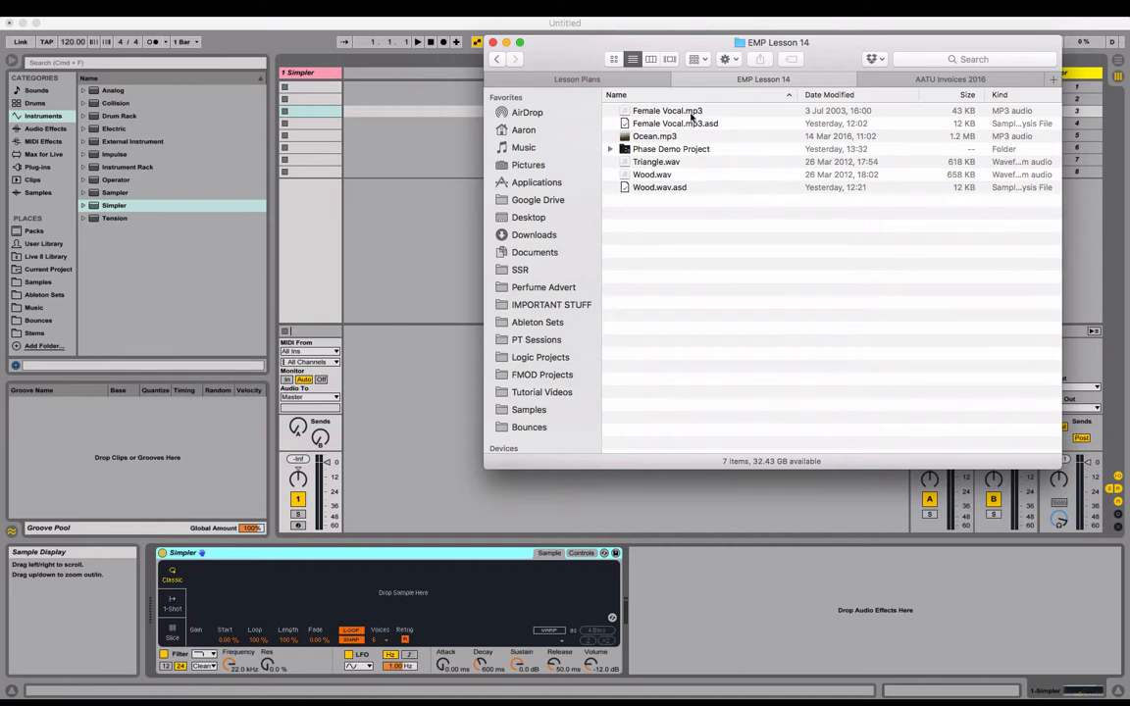
Select Wood.wav in EMP Lesson 14 and drop it onto Simpler's sample area.
click(652, 175)
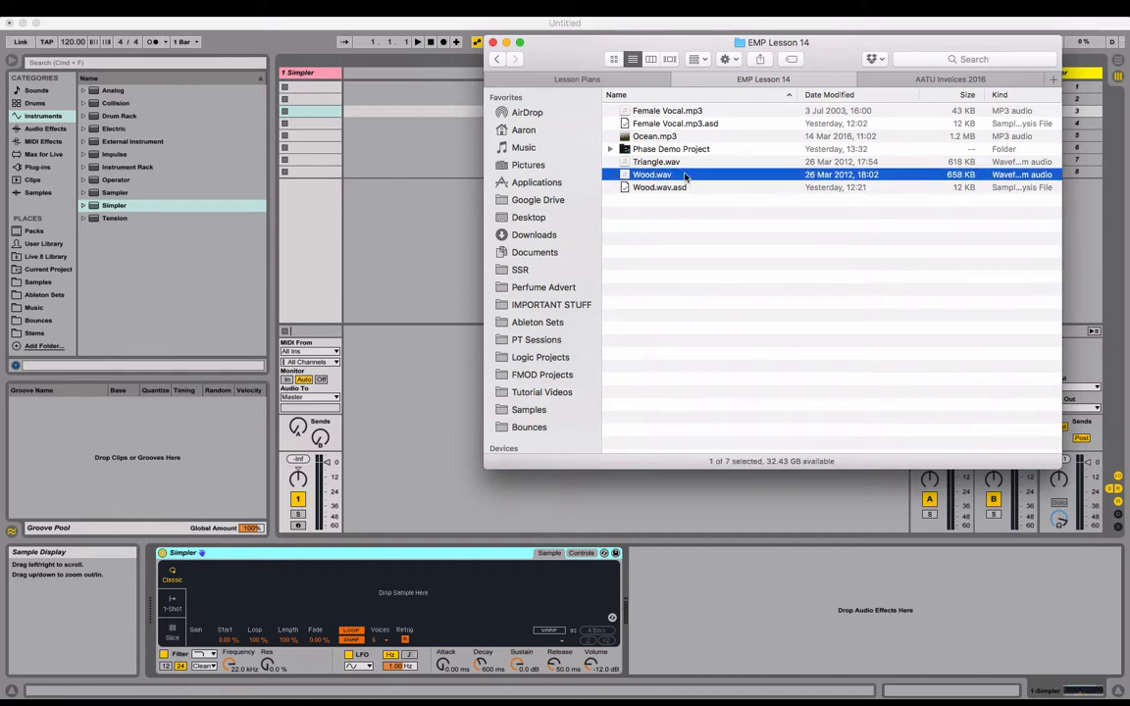
drag(651, 174, 444, 311)
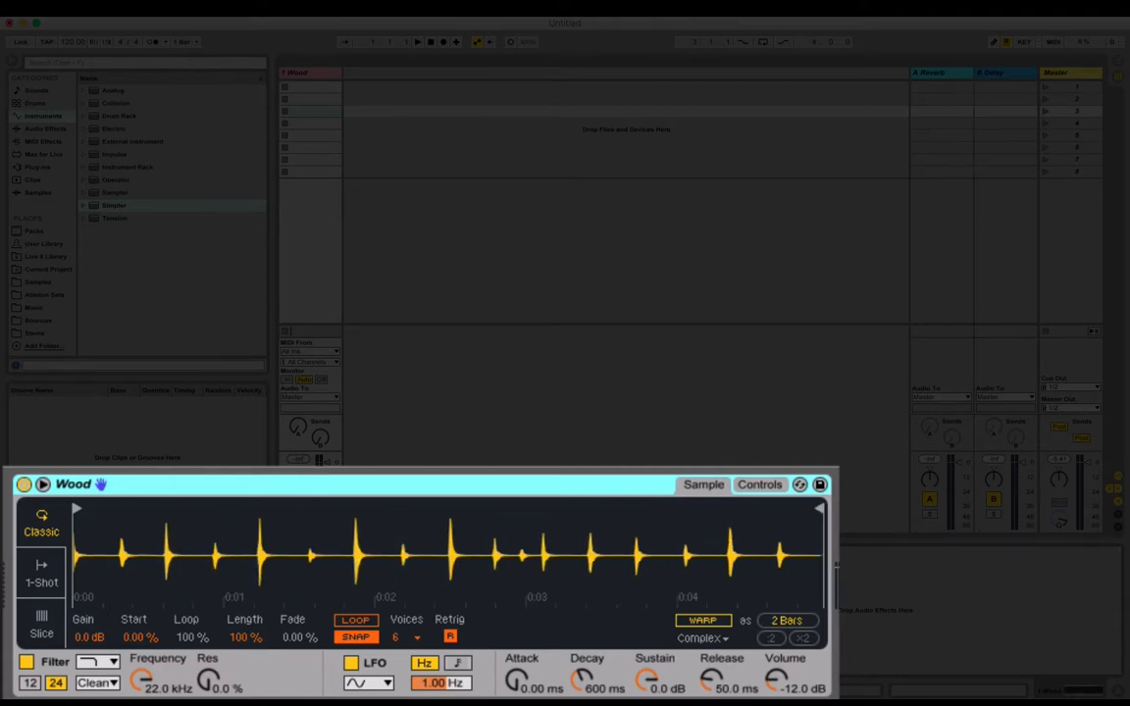
mouse_move(198, 551)
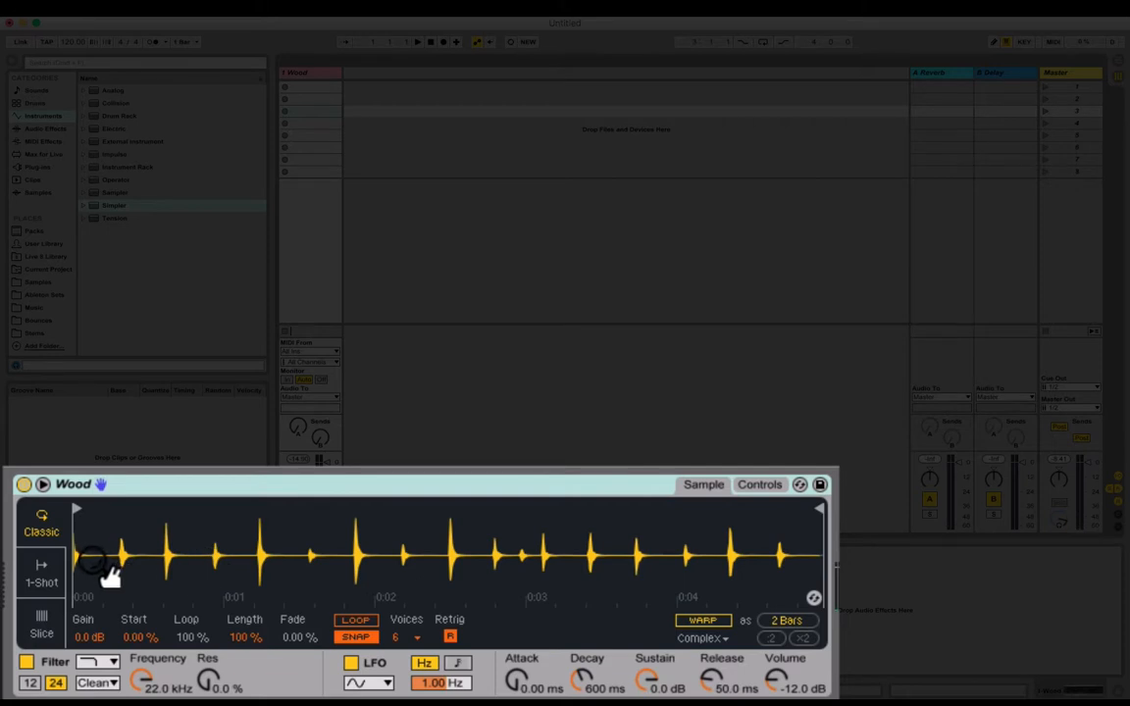
mouse_move(186, 557)
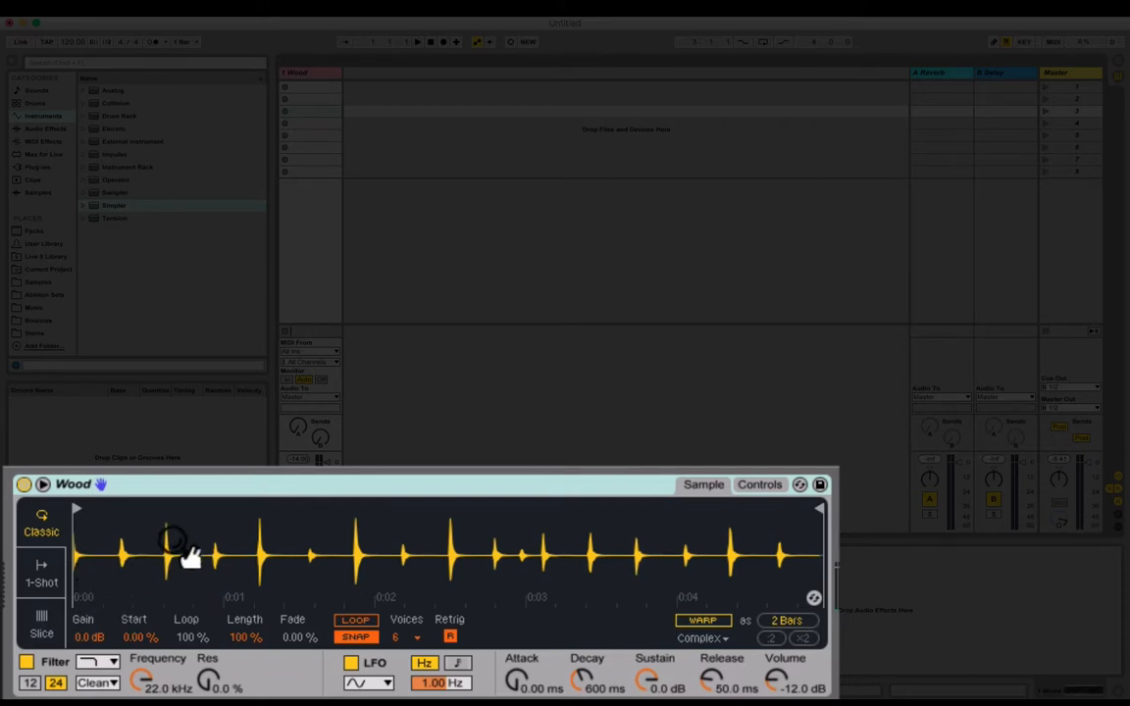
Enable WARP on the Wood sample so it reads as 2 bars.
click(702, 620)
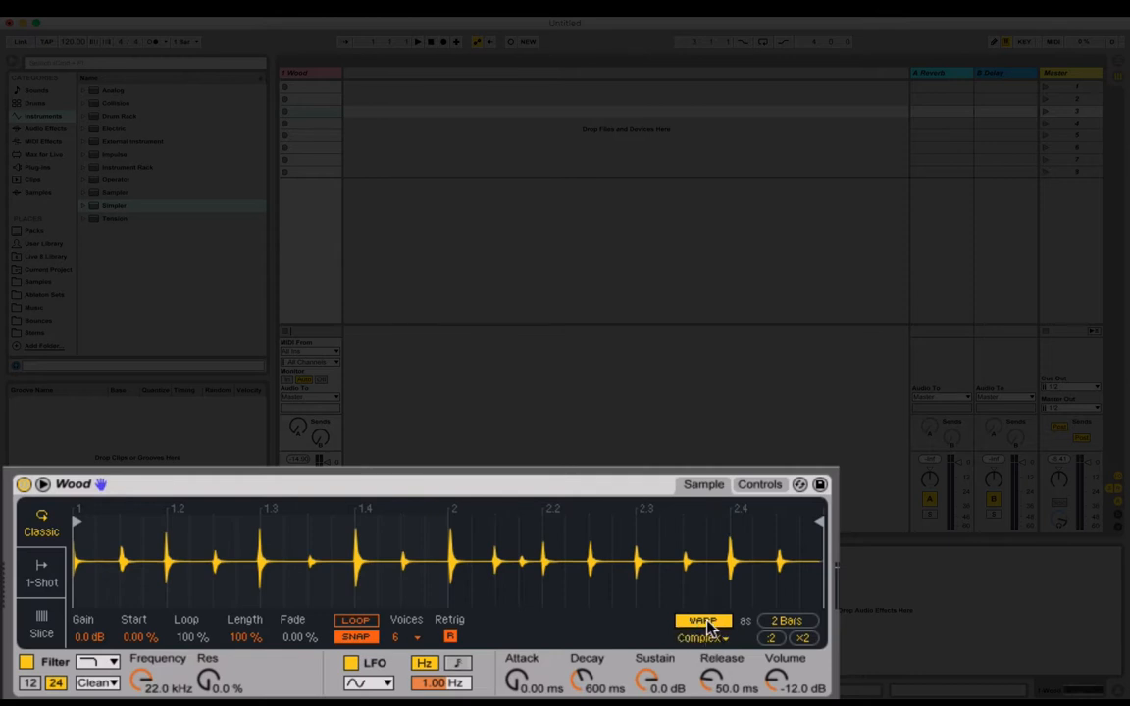
Turn WARP off and enable LOOP in Simpler.
click(702, 619)
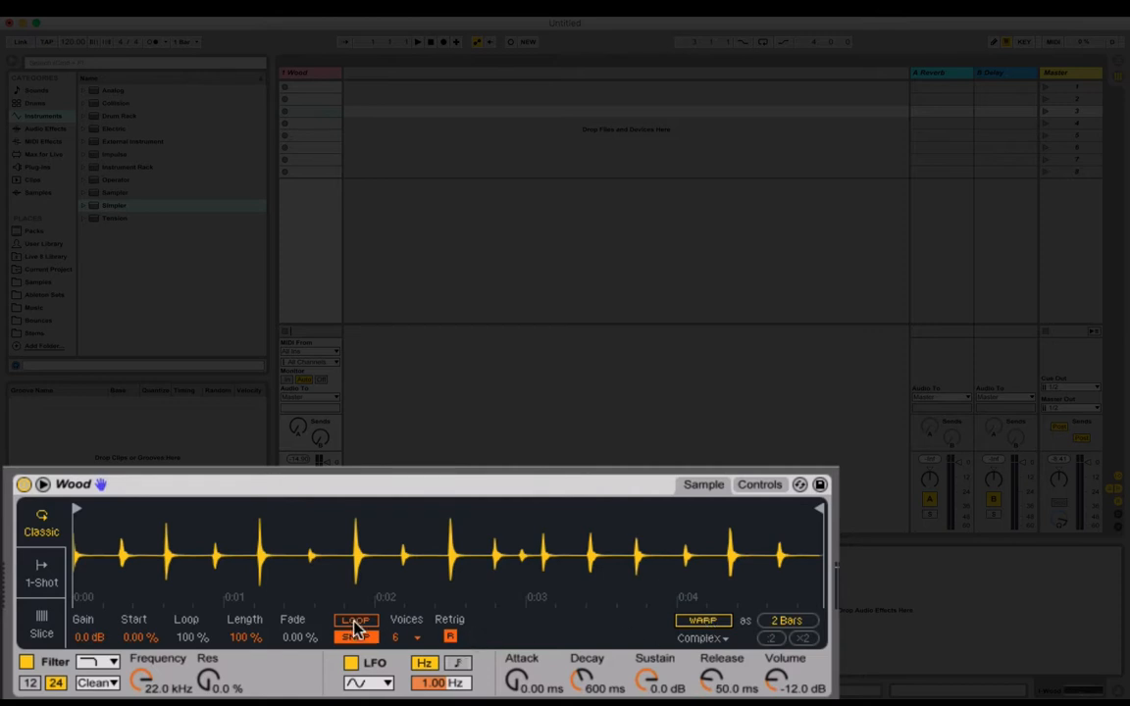
click(355, 620)
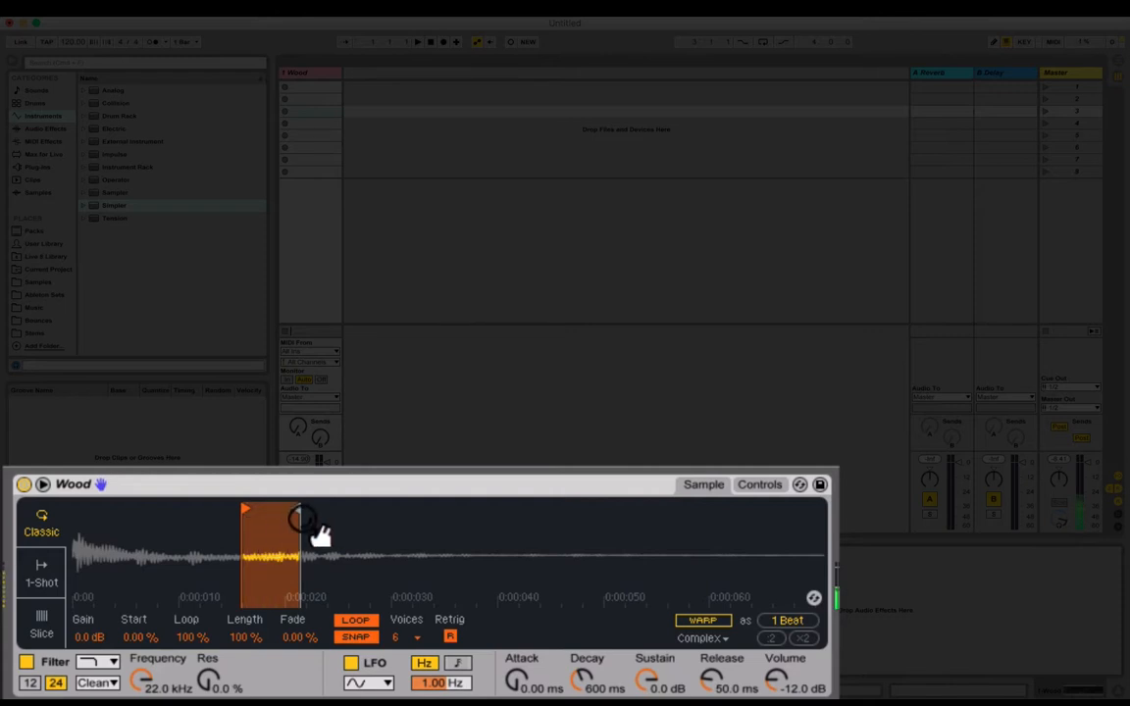
Pull the loop end marker toward the start and zoom into the few looped cycles.
drag(302, 517, 696, 510)
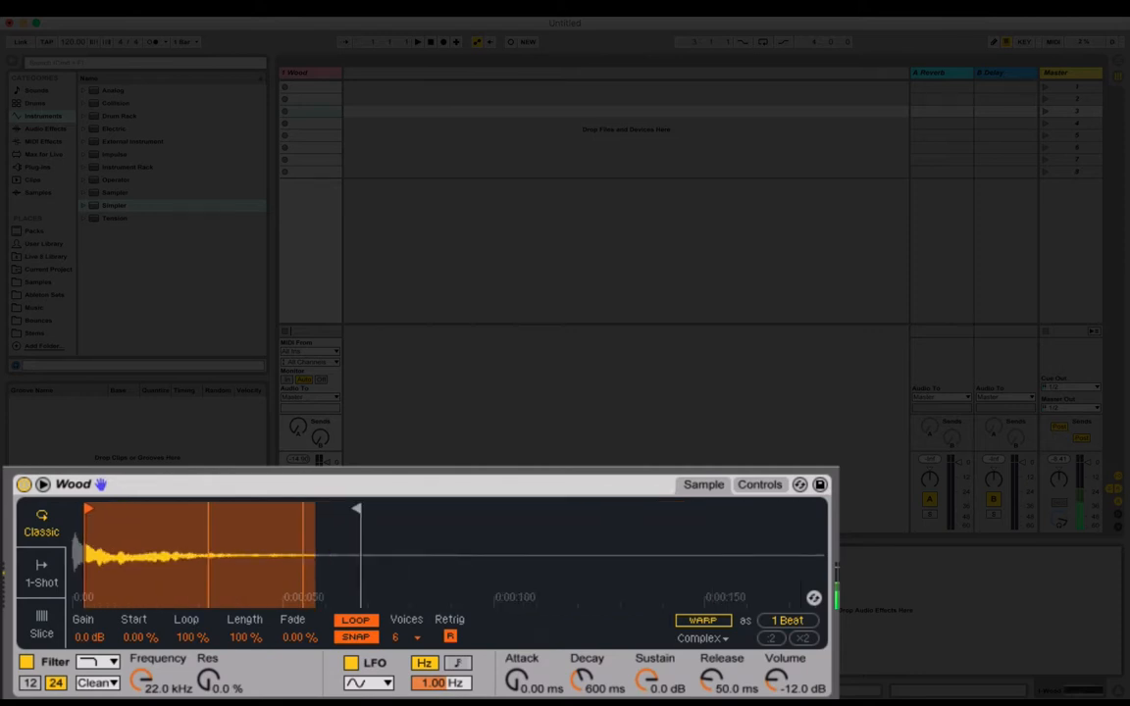
drag(356, 508, 314, 513)
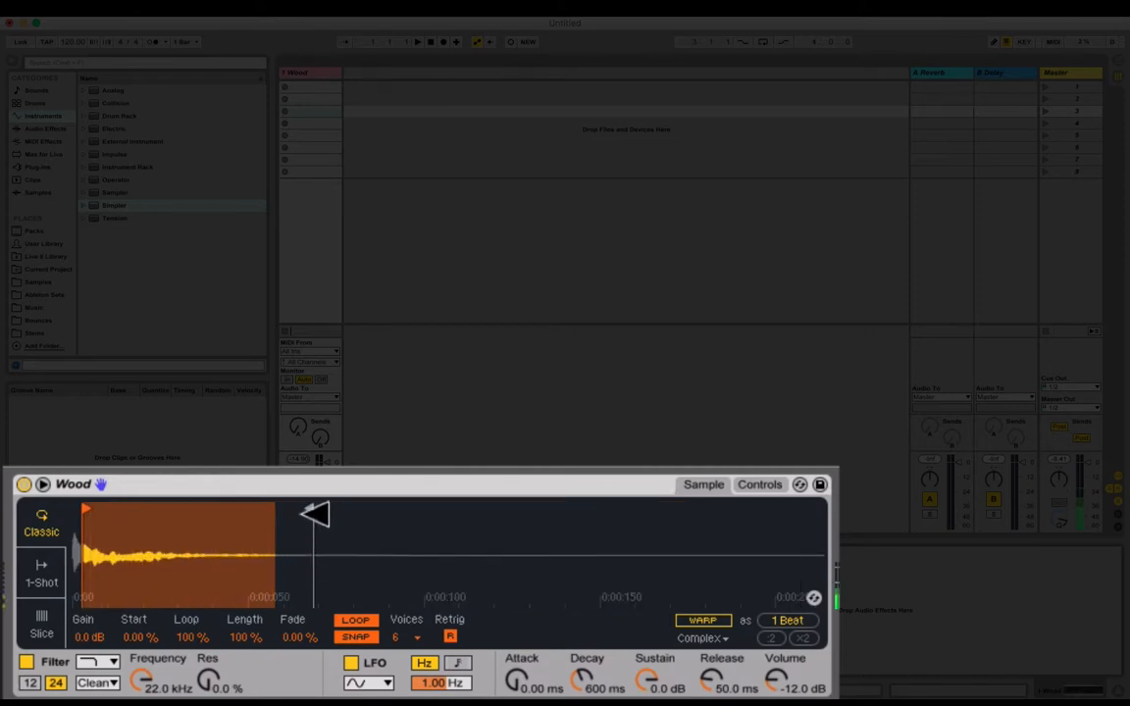
drag(314, 514, 192, 554)
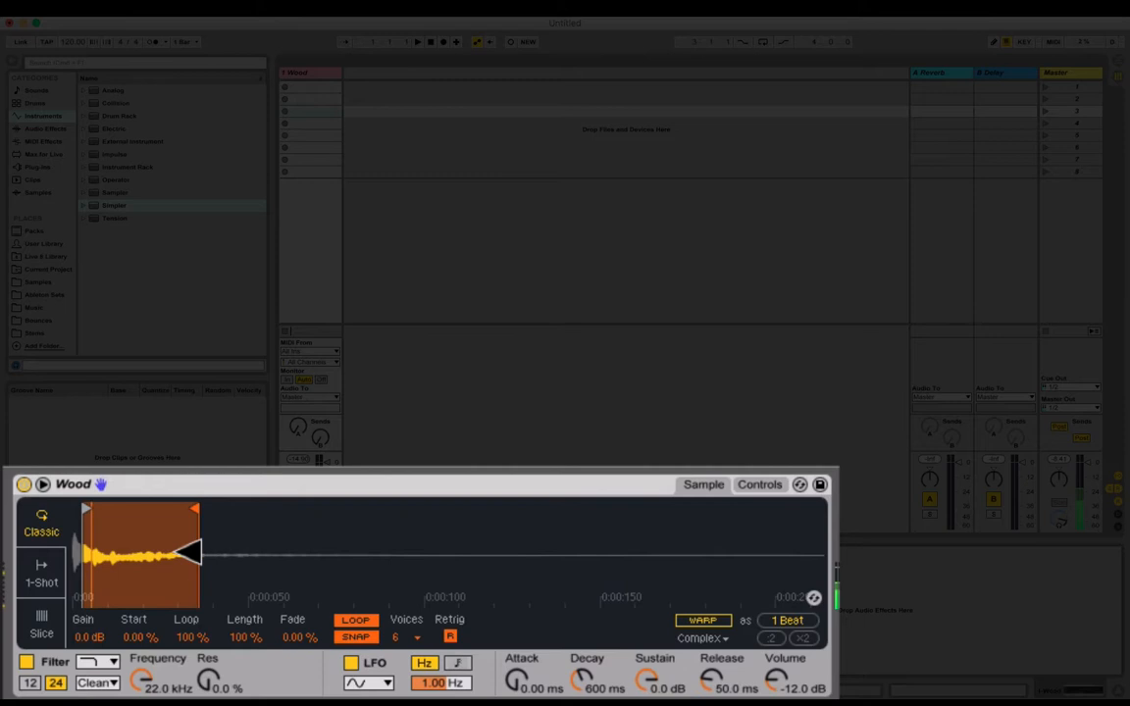
drag(197, 554, 118, 571)
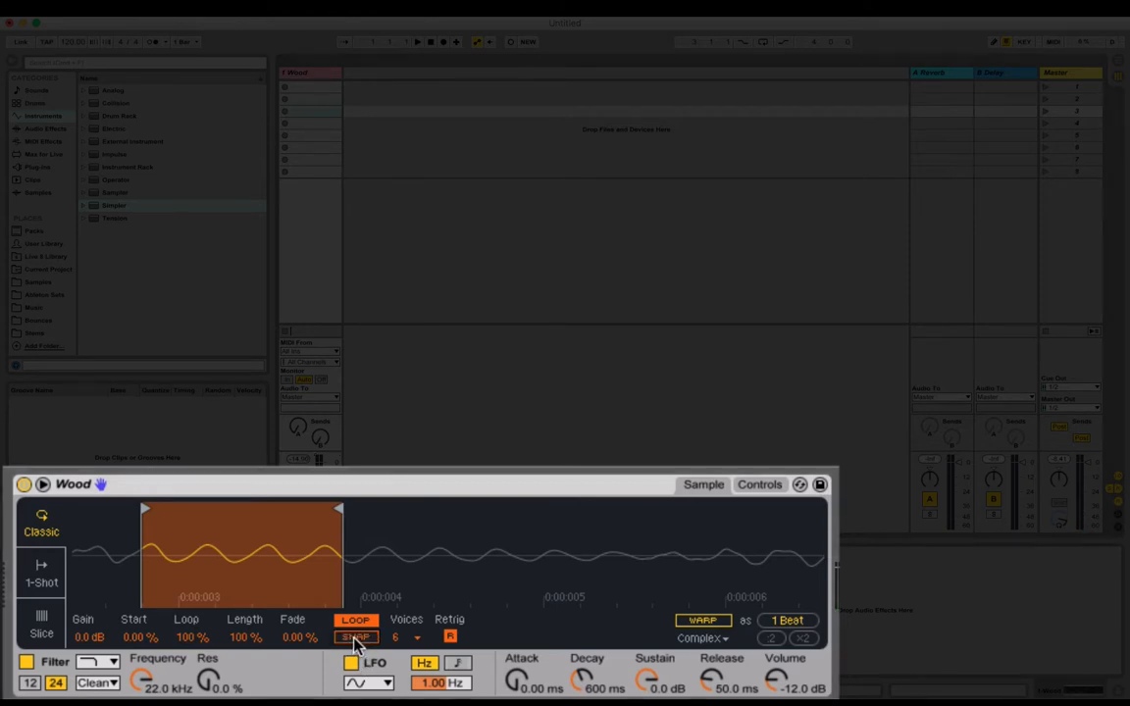
Turn on SNAP under LOOP in Simpler.
click(355, 637)
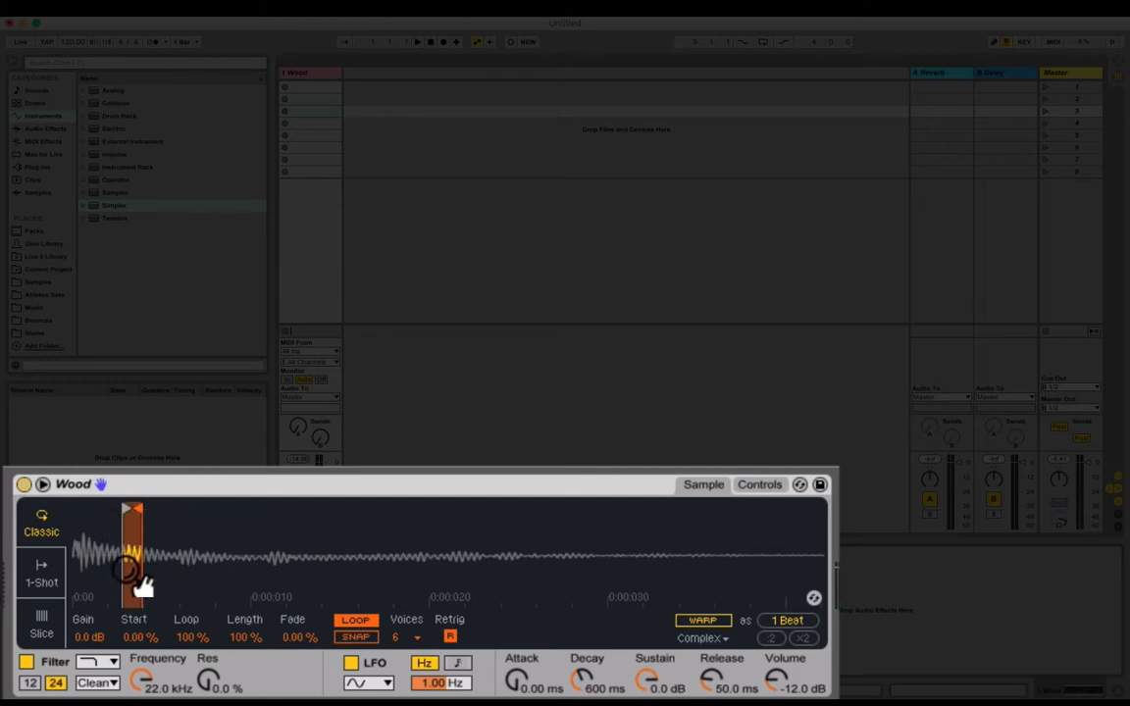
Drag the loop end marker right in stages into the steadier wave past the attack.
drag(133, 523, 185, 523)
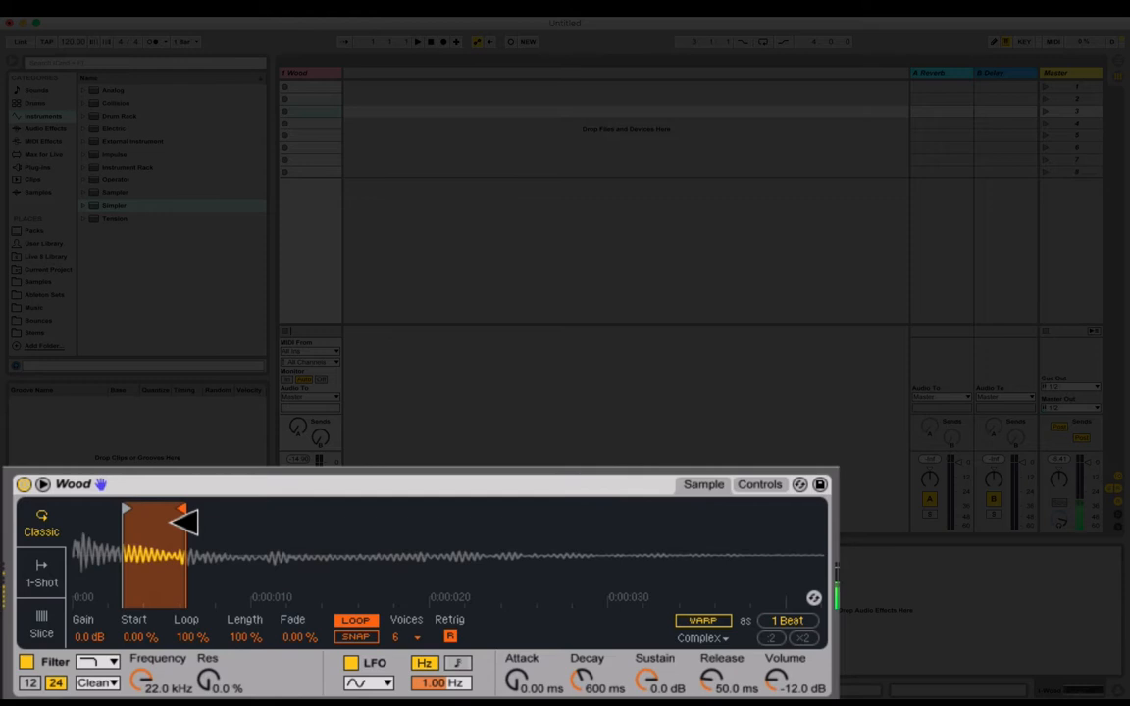
drag(181, 522, 231, 522)
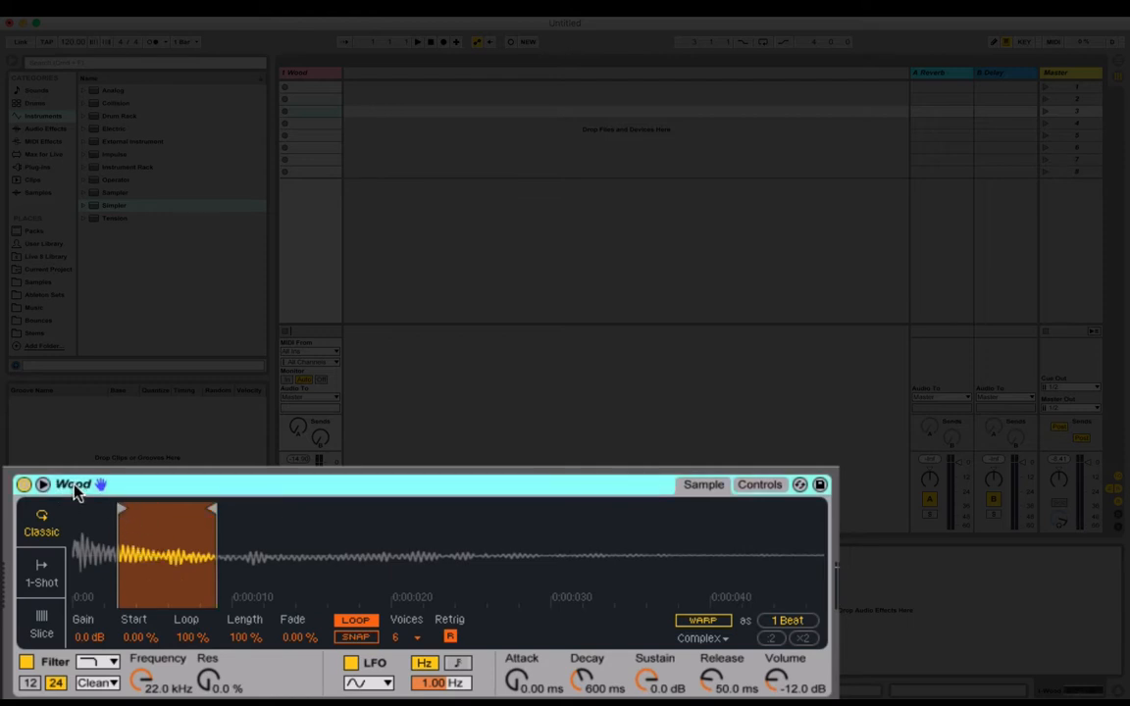
mouse_move(111, 503)
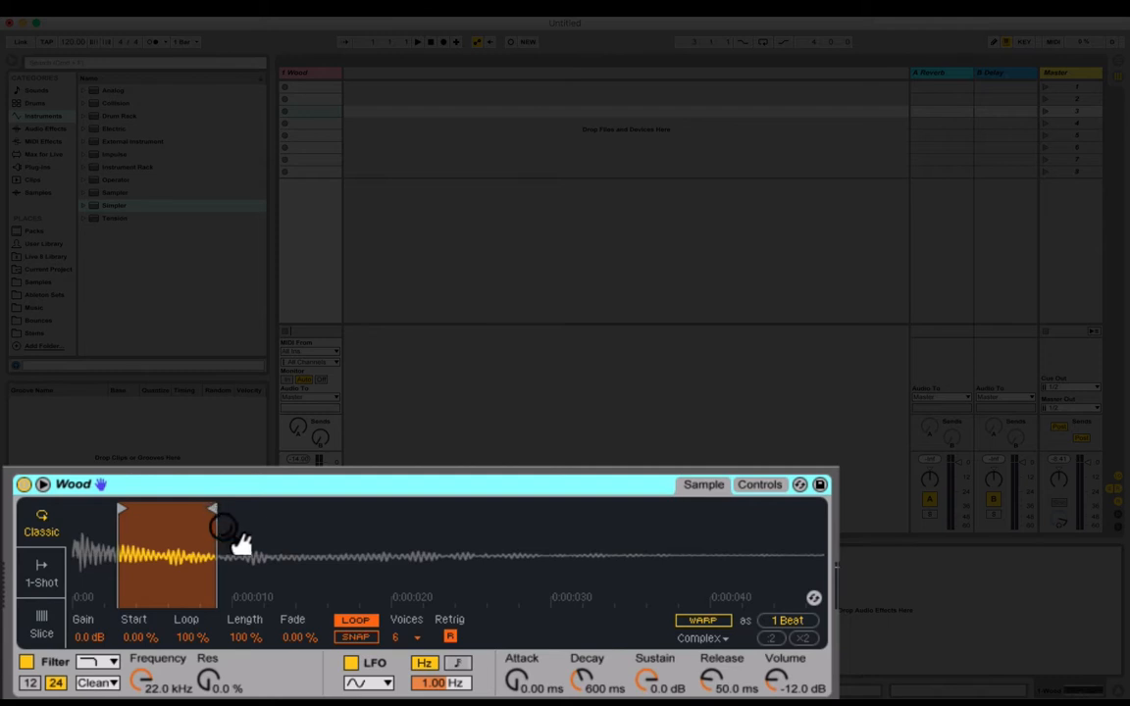
drag(221, 524, 274, 524)
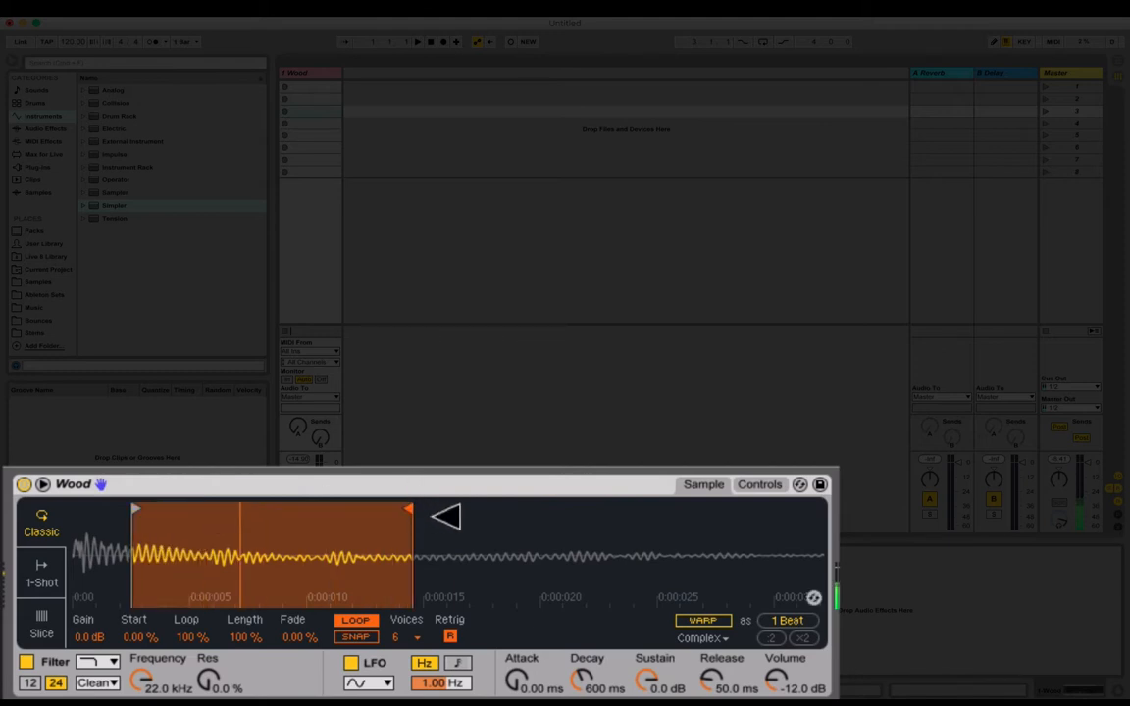
drag(407, 510, 618, 510)
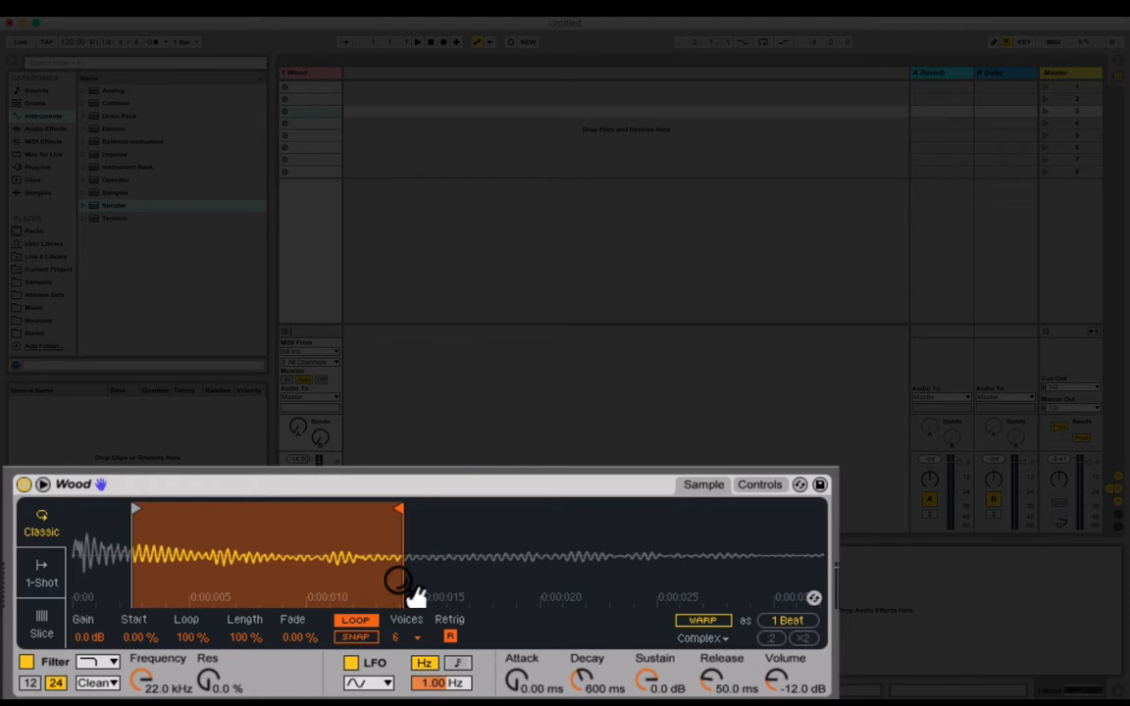
mouse_move(625, 681)
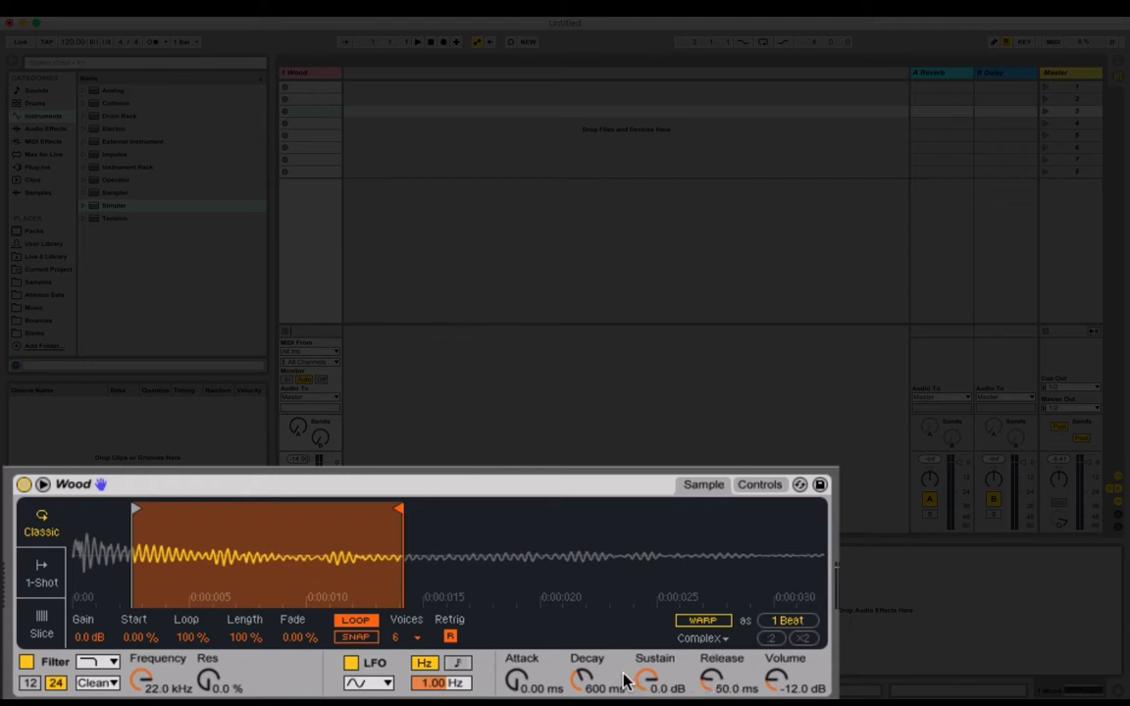
mouse_move(520, 663)
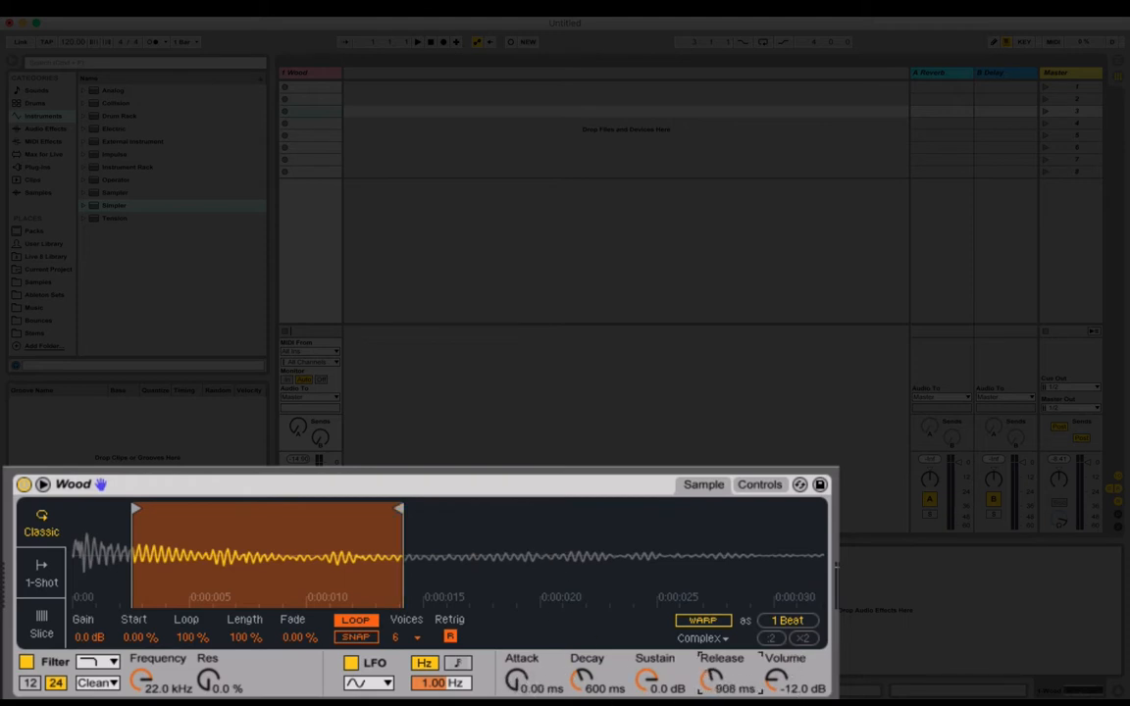
Raise Simpler's Release knob to about 4.77 s.
drag(714, 681, 713, 676)
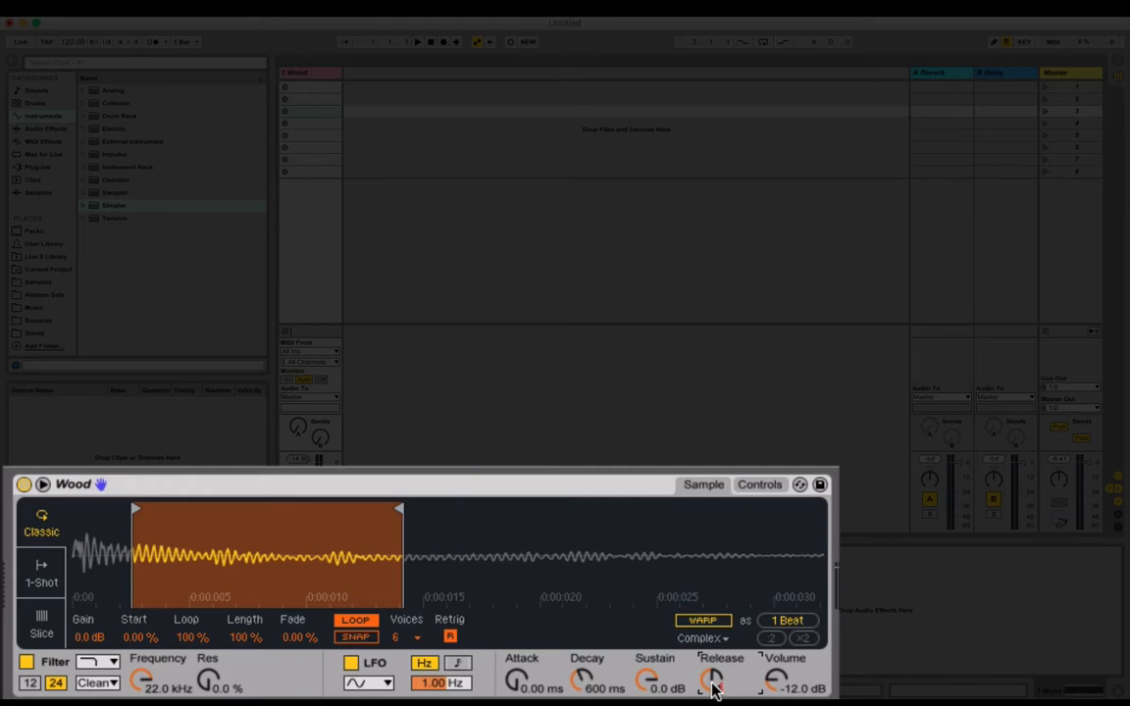
drag(714, 681, 713, 667)
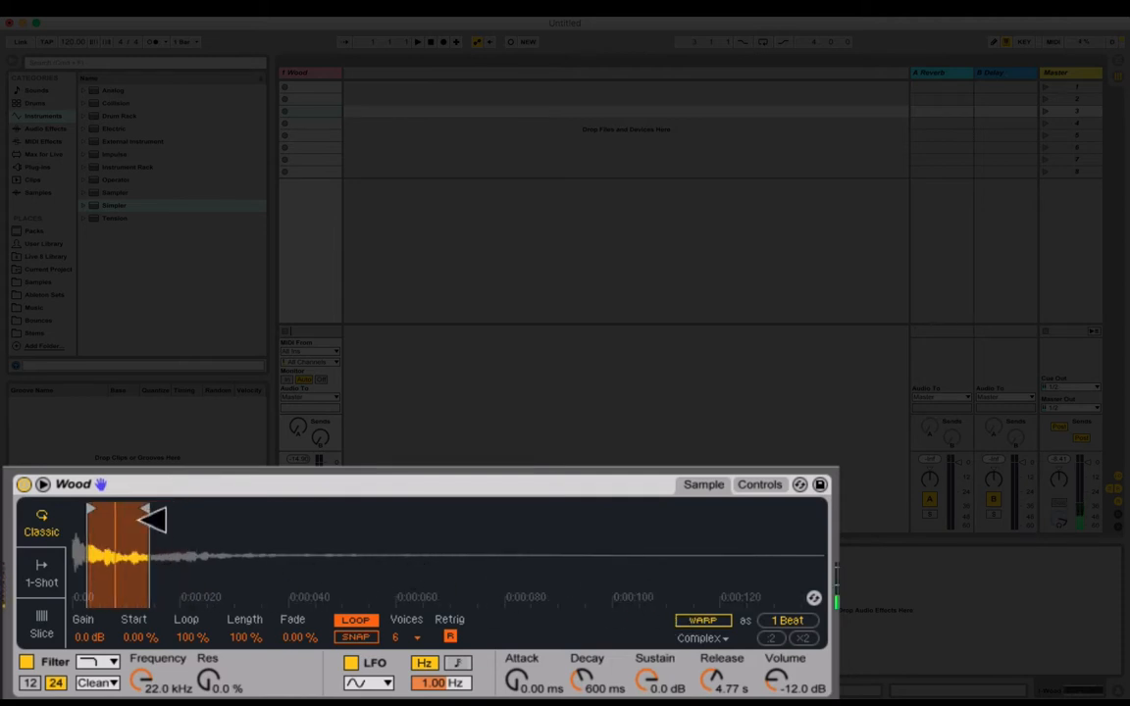
Extend the loop end to around 0:020, then pull it back slightly.
drag(149, 518, 182, 518)
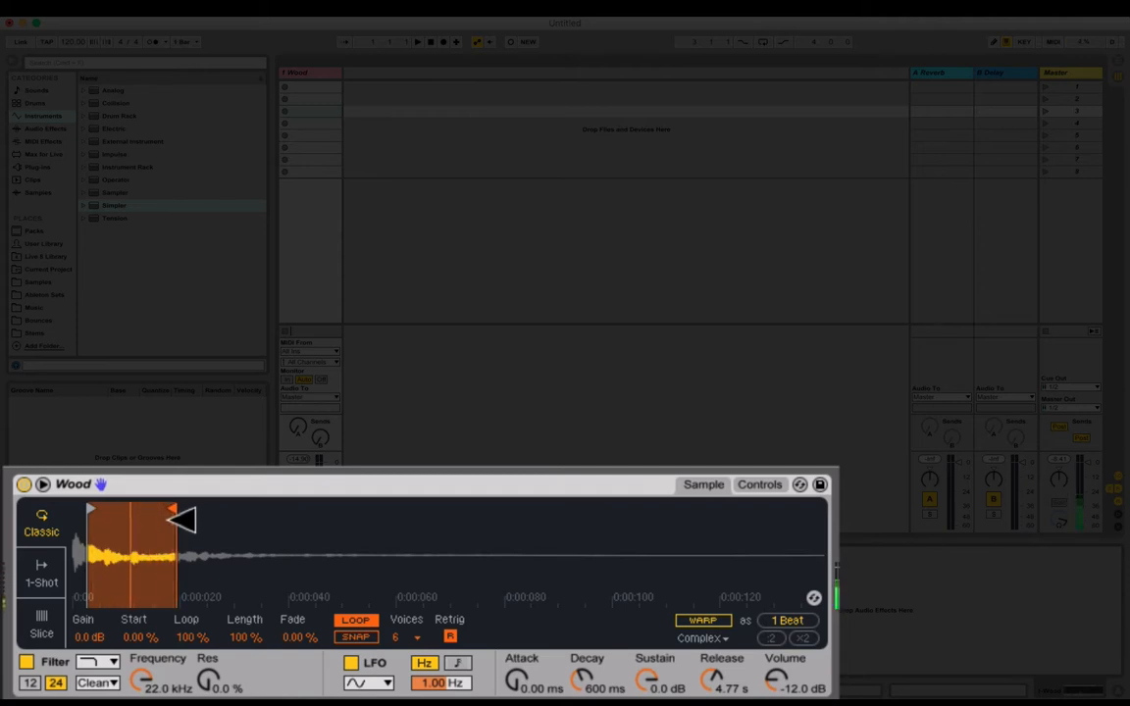
drag(175, 517, 205, 517)
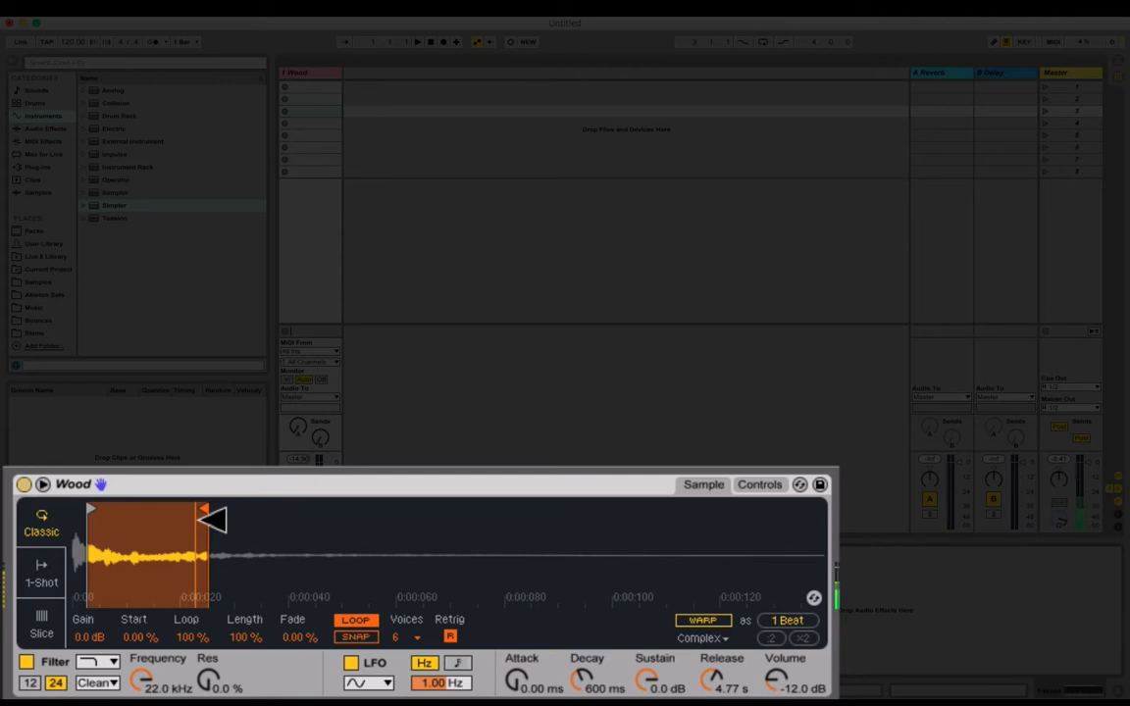
drag(211, 520, 191, 519)
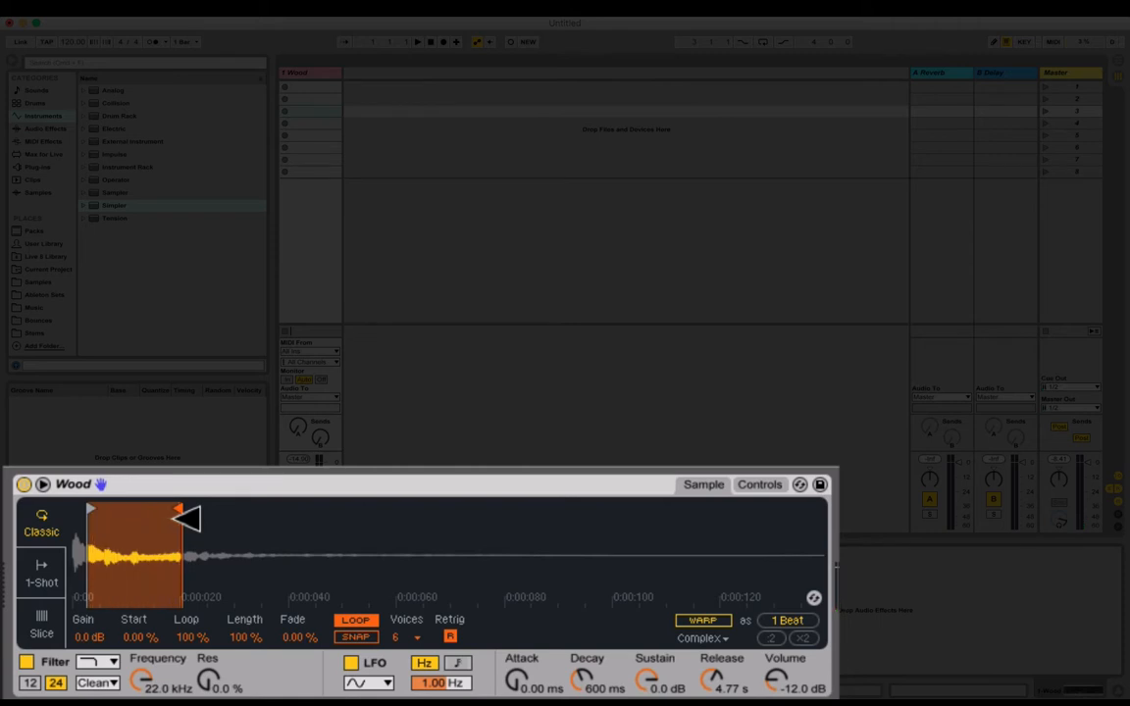
mouse_move(206, 667)
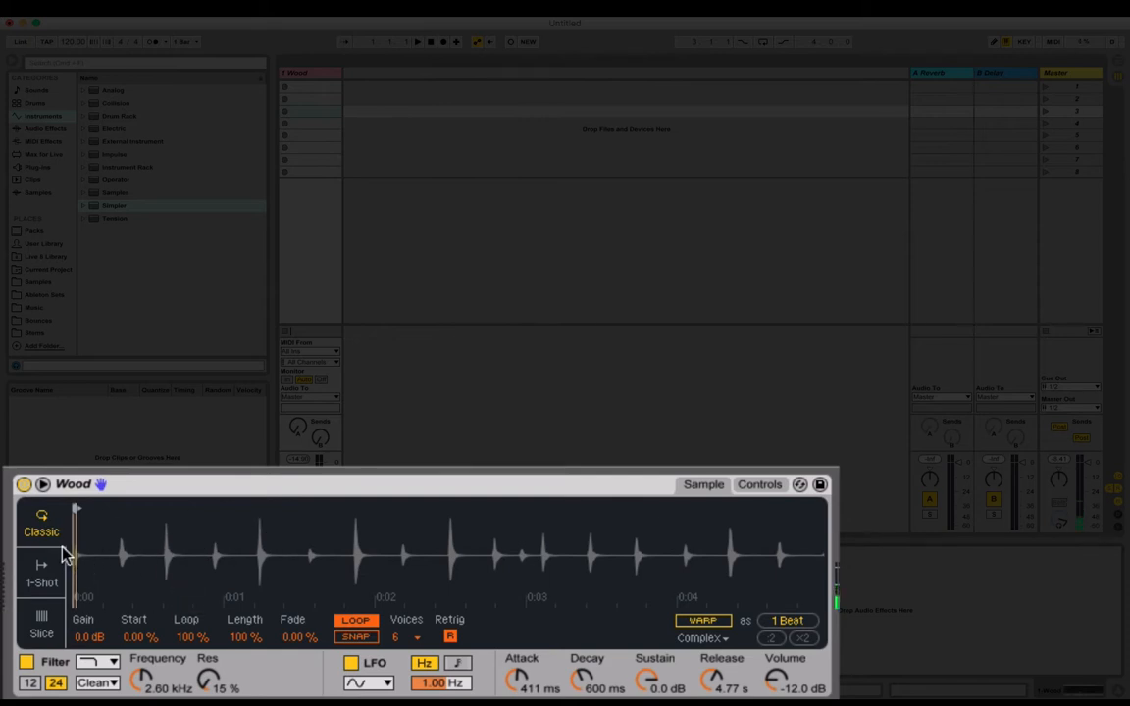
mouse_move(271, 369)
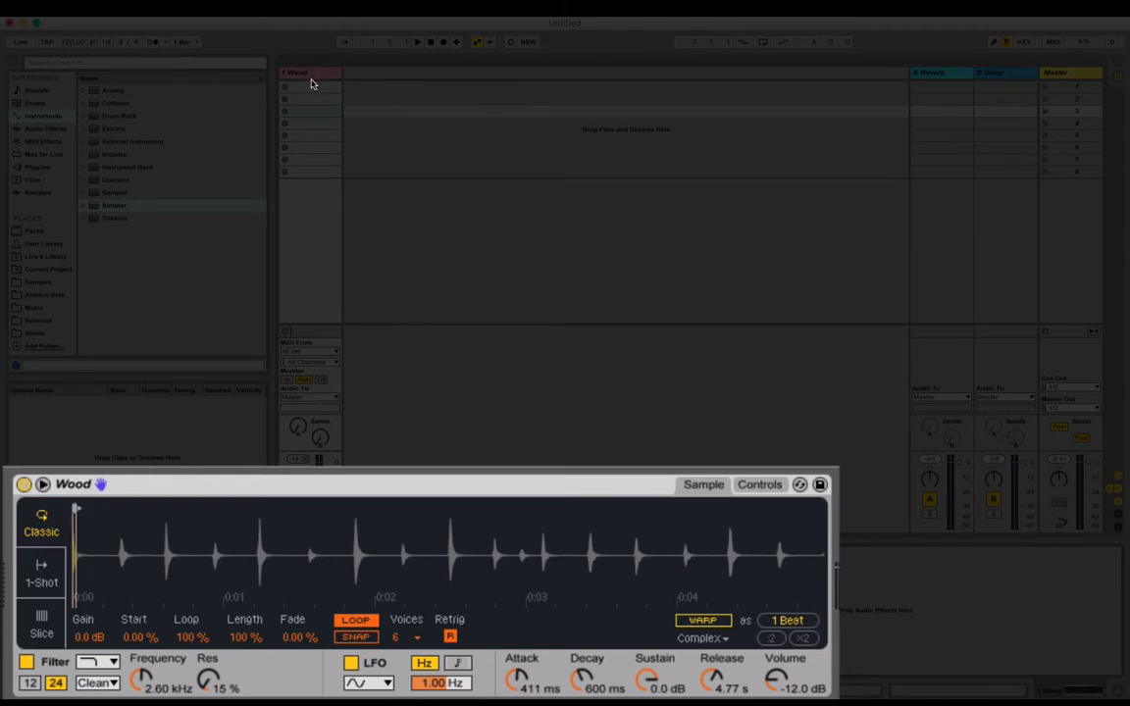
mouse_move(360, 168)
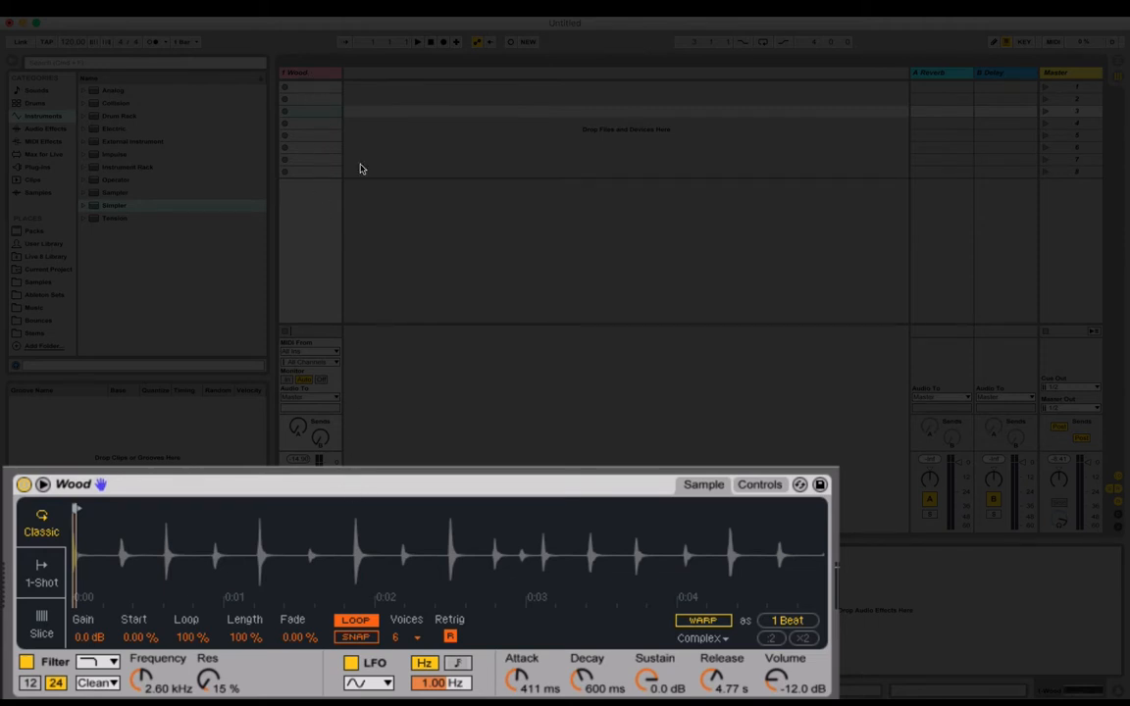
mouse_move(367, 147)
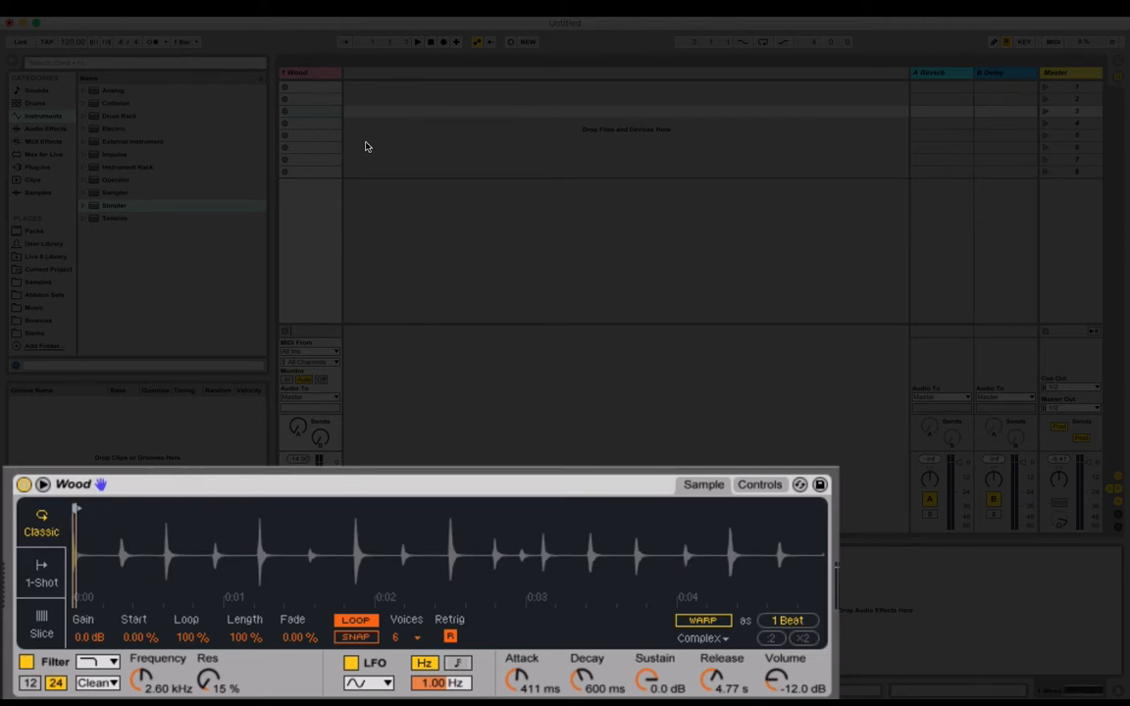
mouse_move(387, 134)
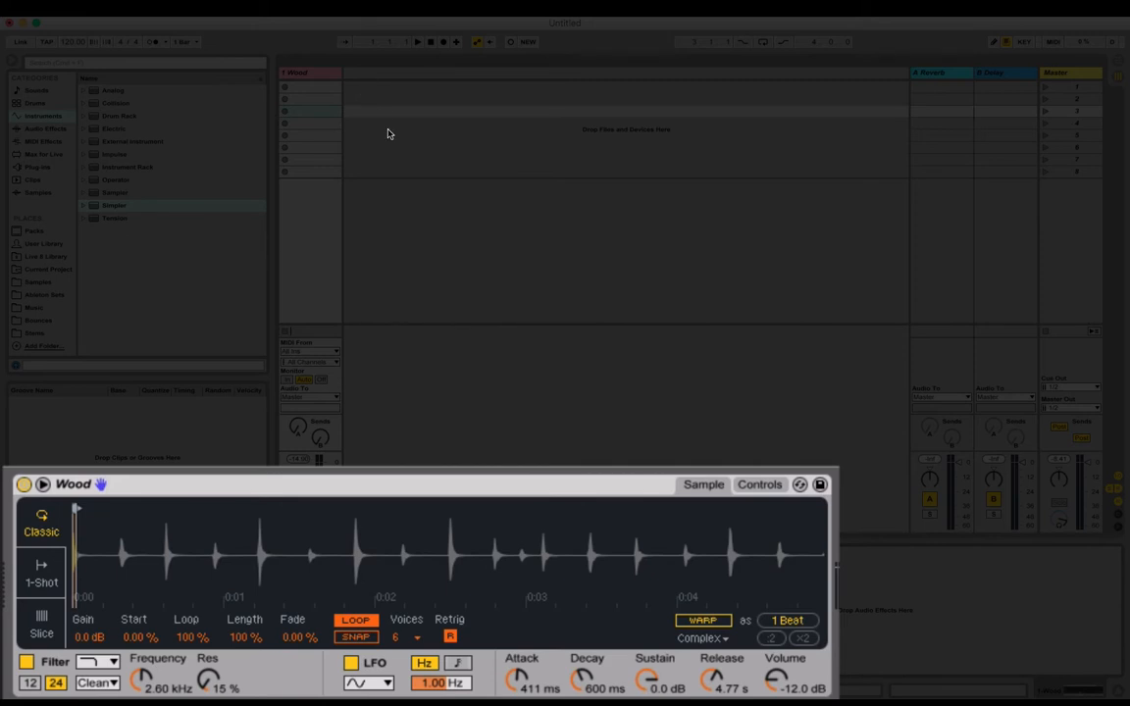
mouse_move(319, 121)
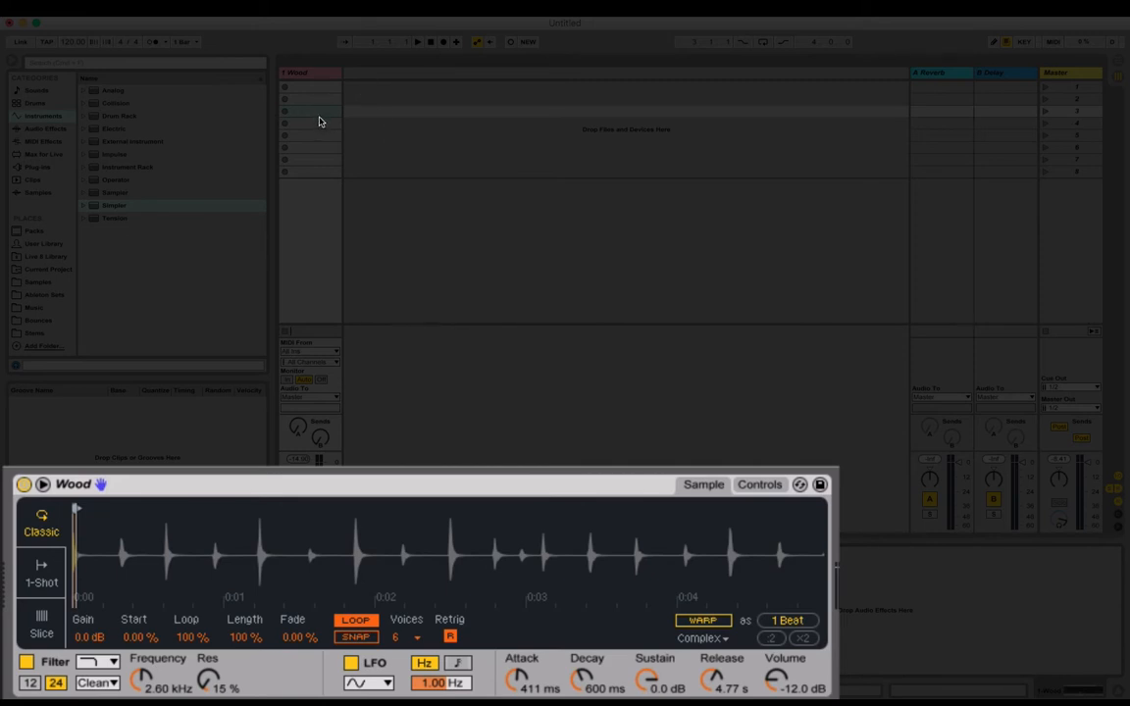
mouse_move(41, 132)
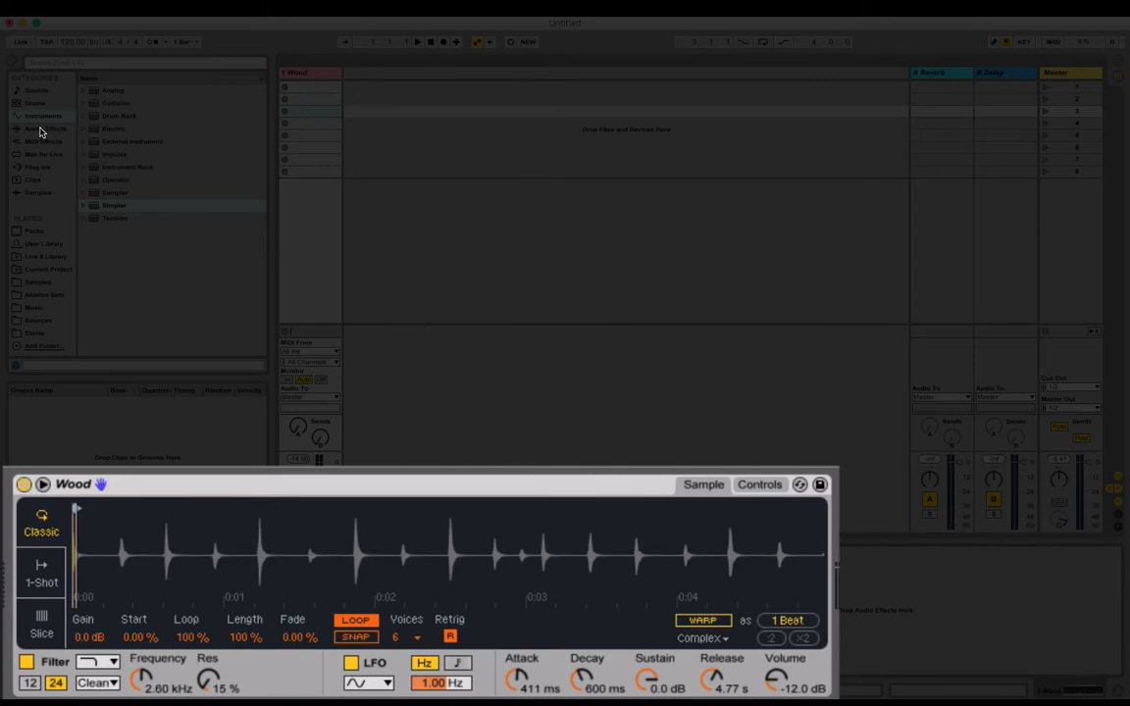
Add Tuner from Audio Effects after Simpler, reading A at +30.9 cents.
click(44, 129)
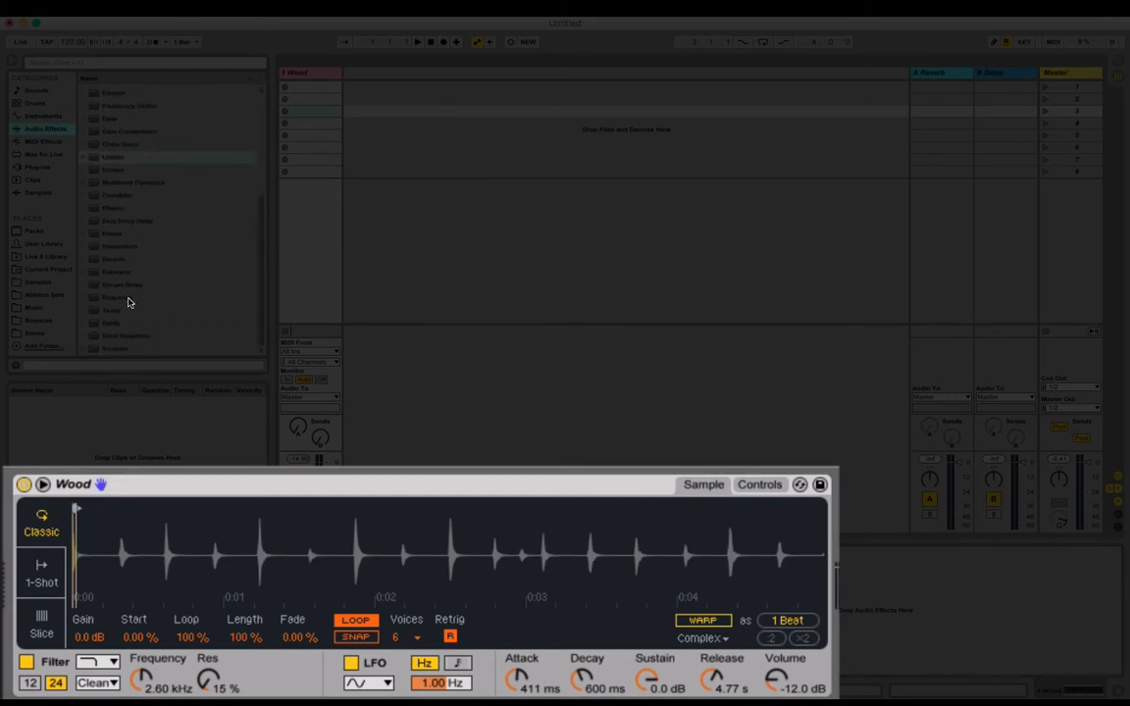
click(116, 311)
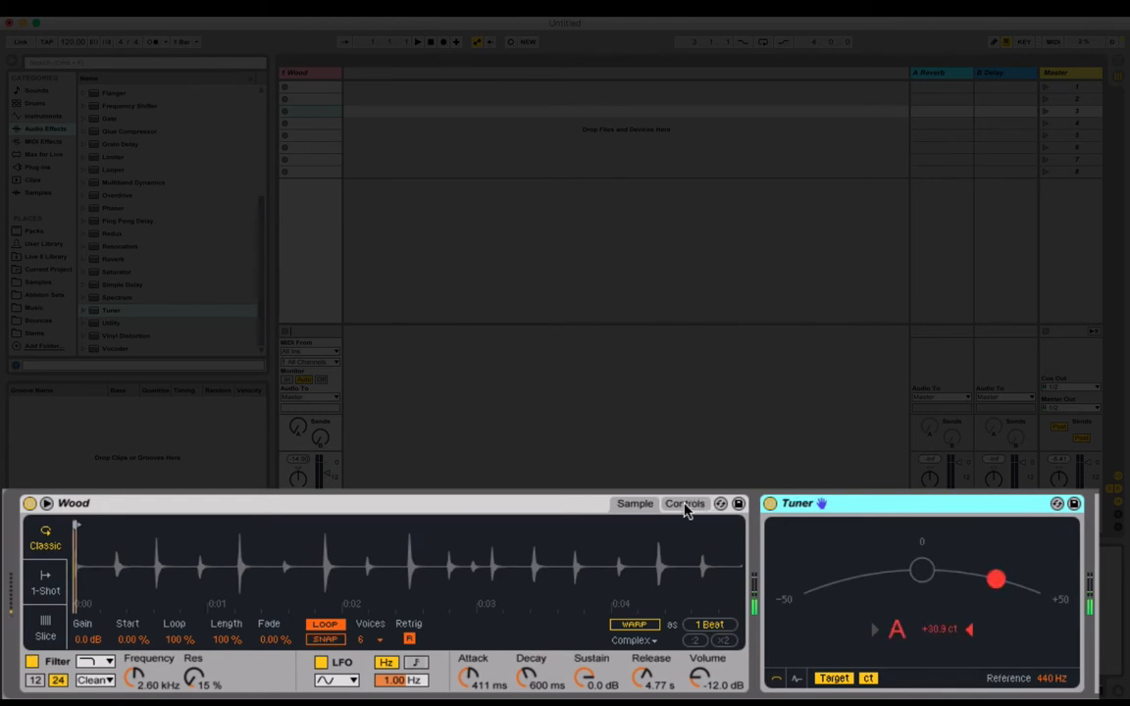
Transpose the Wood Simpler +3 st and detune it -30 ct so the Tuner reads C.
click(683, 503)
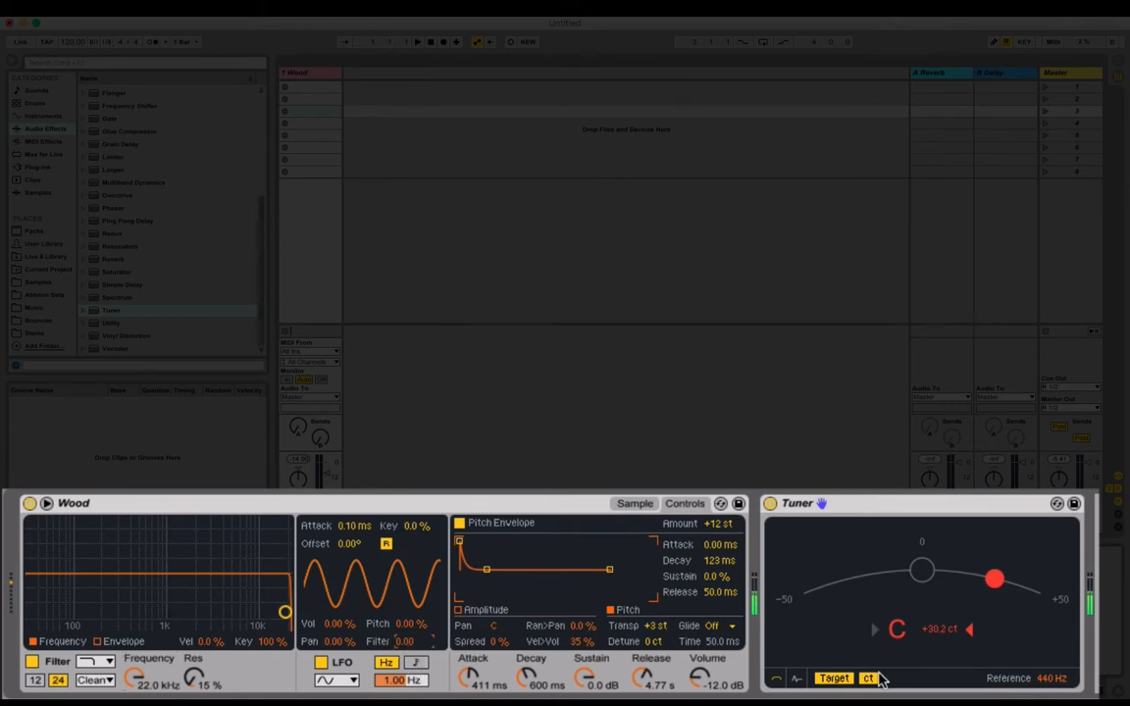
mouse_move(929, 653)
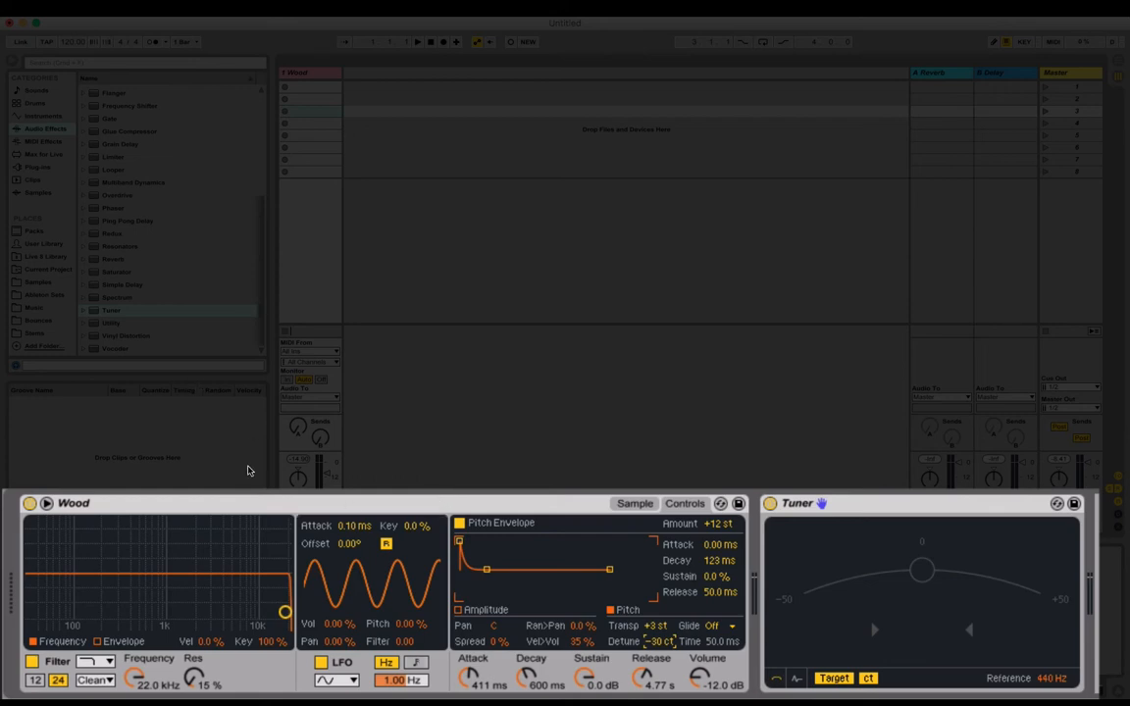
click(44, 115)
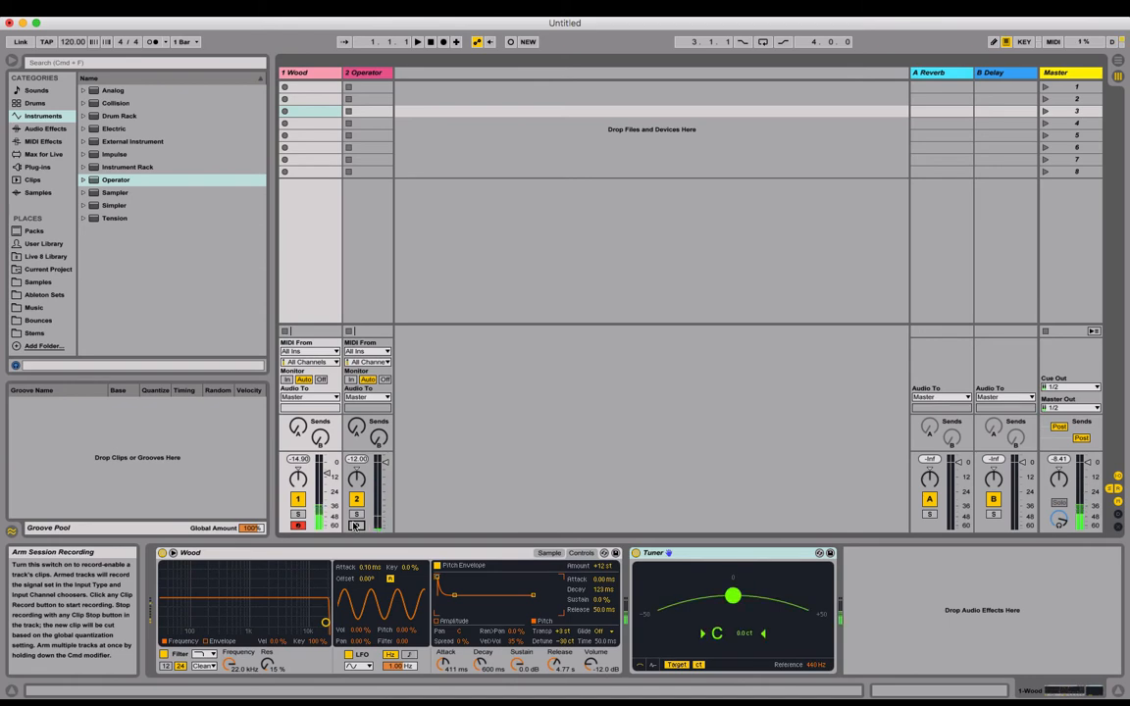
Select the Operator track and raise its envelope Release to about 4.55 s.
click(364, 72)
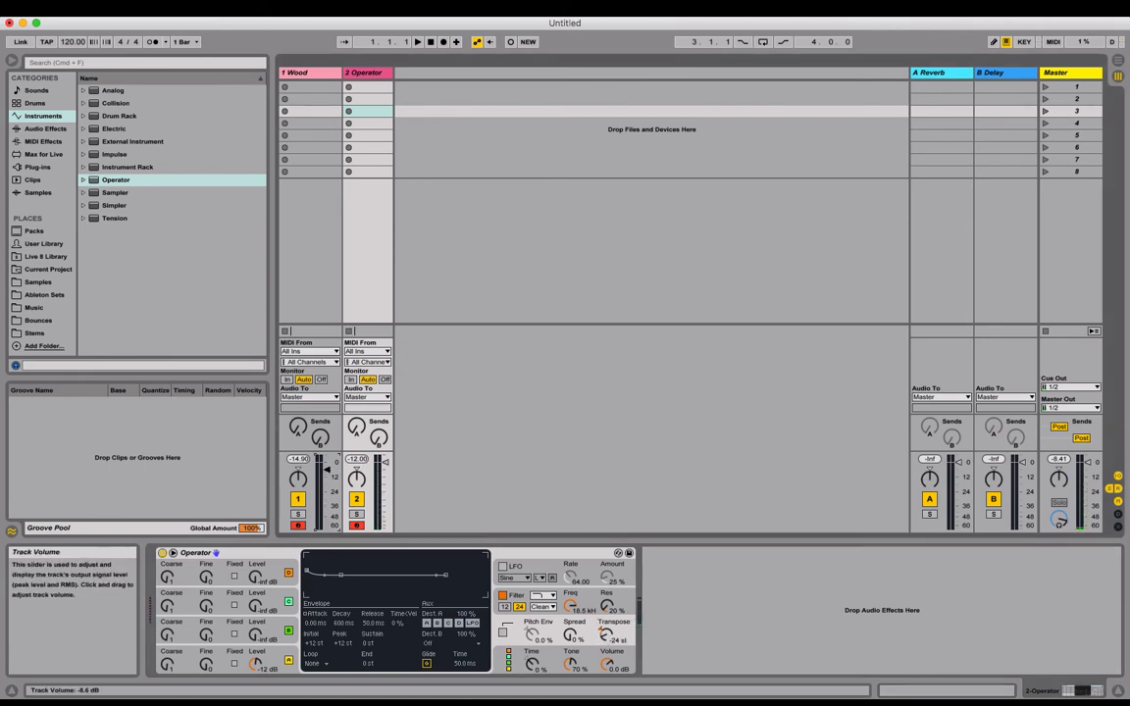
drag(326, 481, 327, 464)
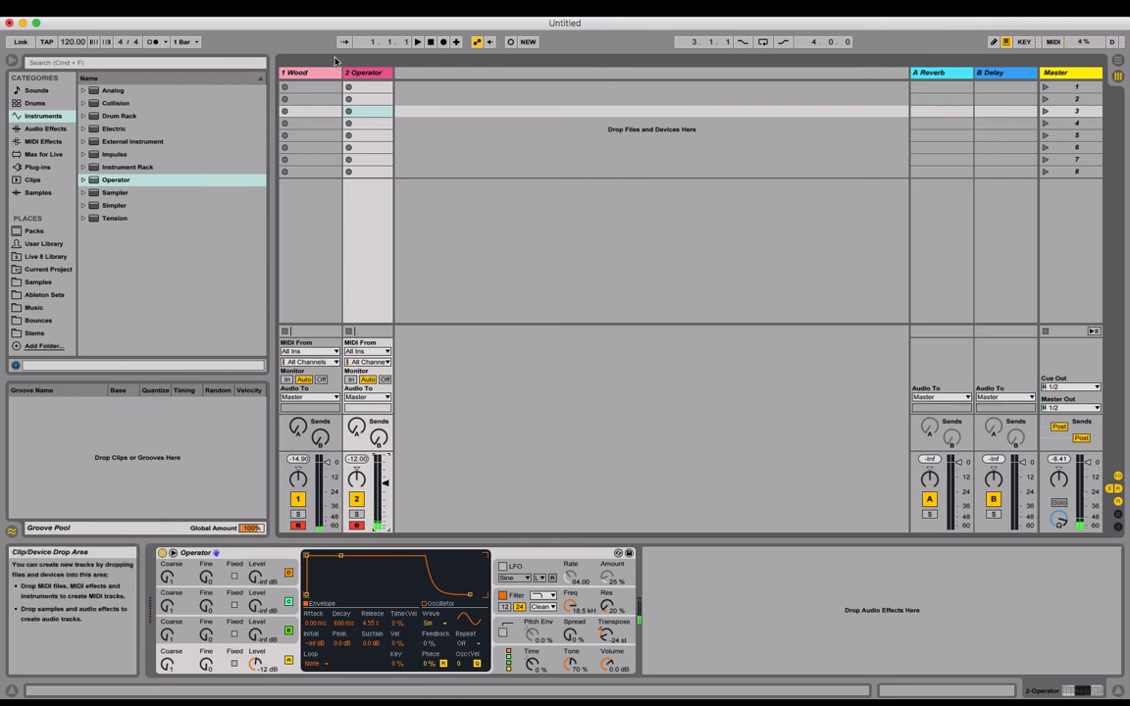
Switch between the Wood and Operator tracks, ending on Wood's Simpler and Tuner.
click(294, 72)
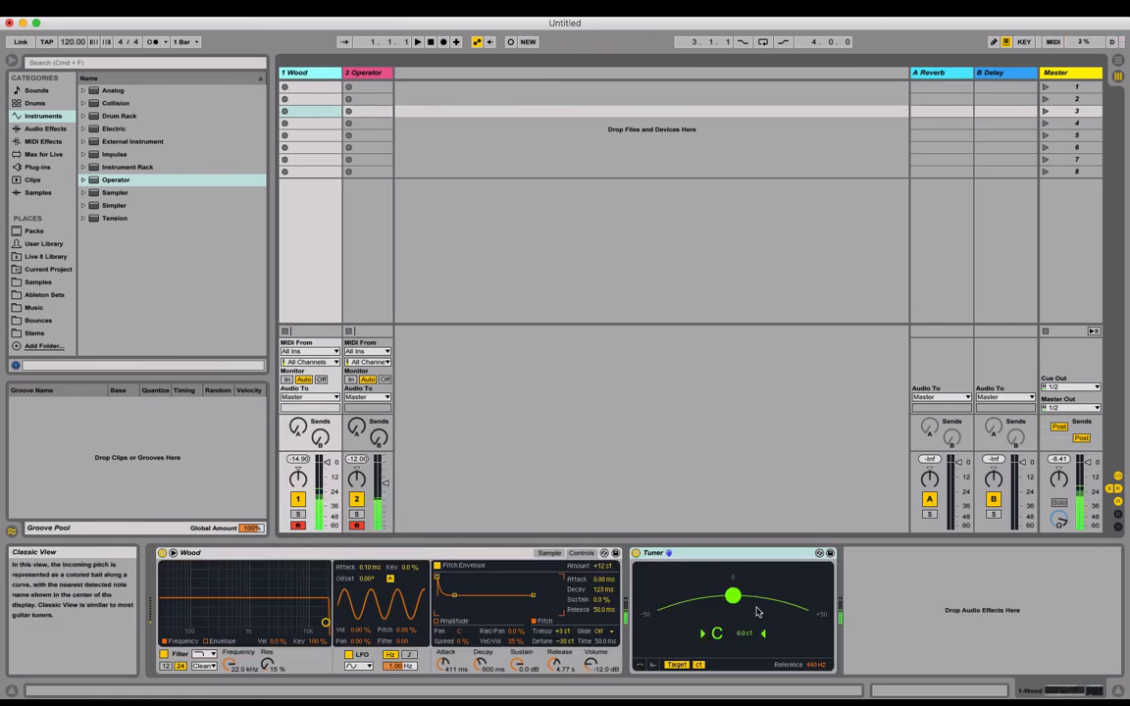
click(366, 72)
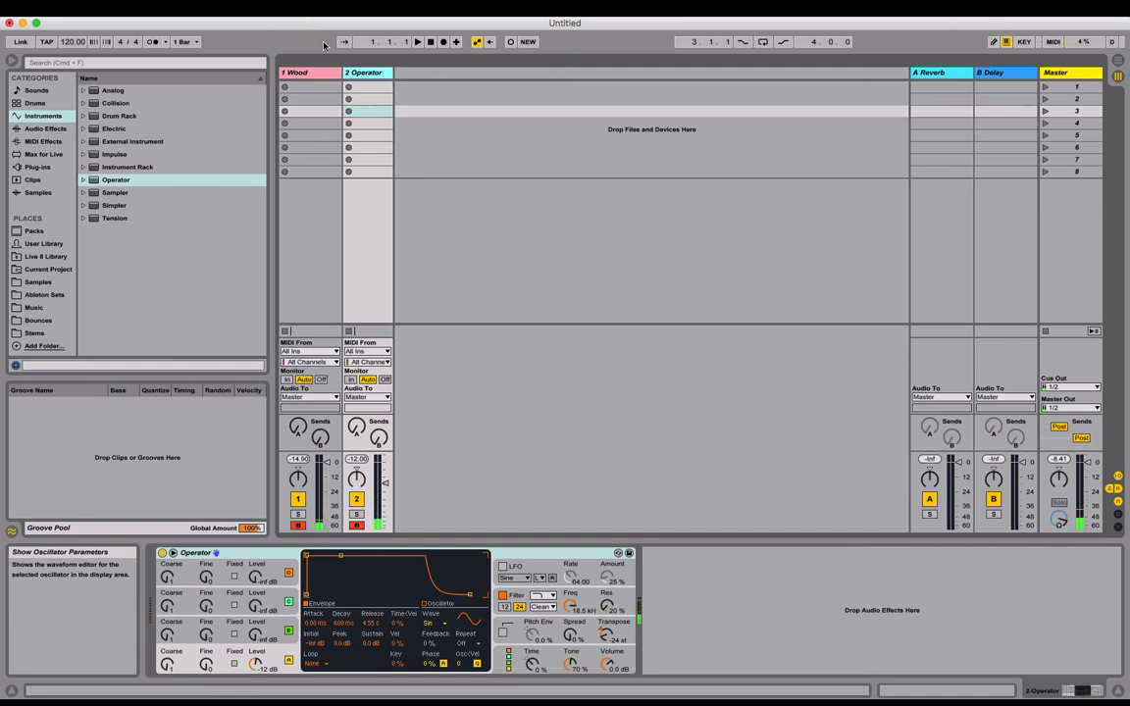
click(296, 71)
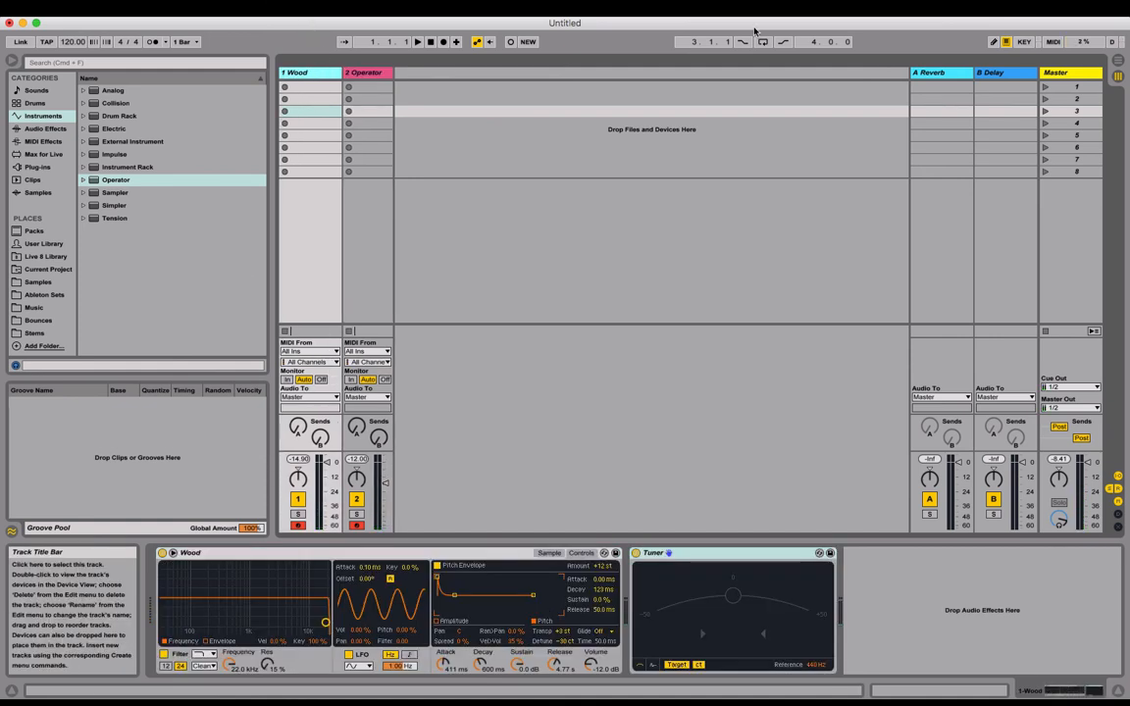